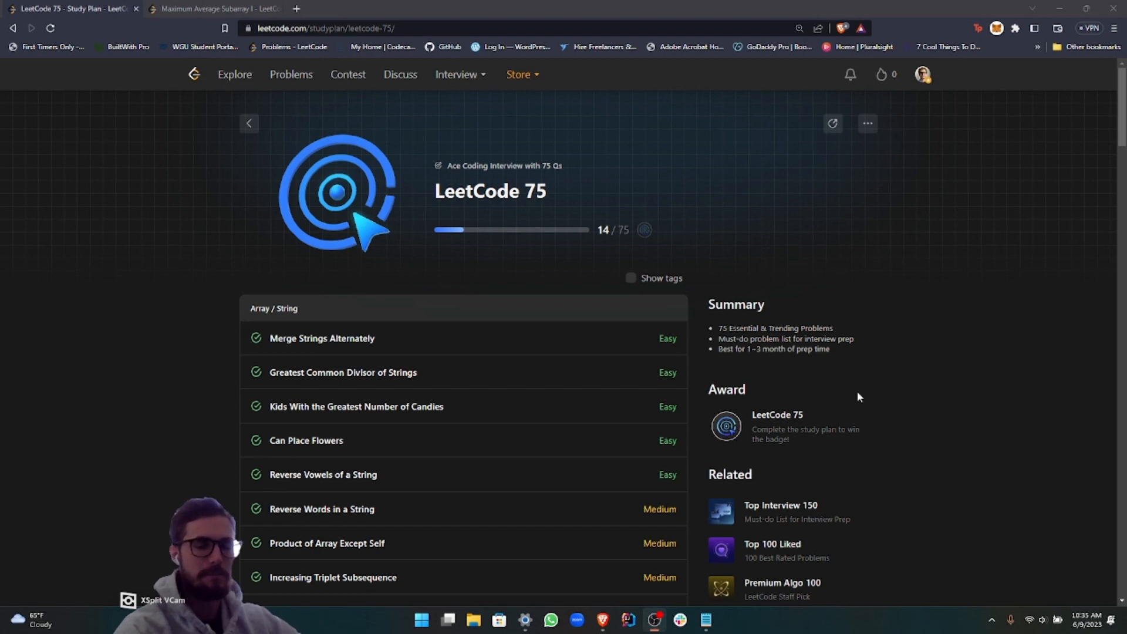
Scroll the LeetCode 75 study plan down to Sliding Window's Maximum Average Subarray I
scroll("down", 3)
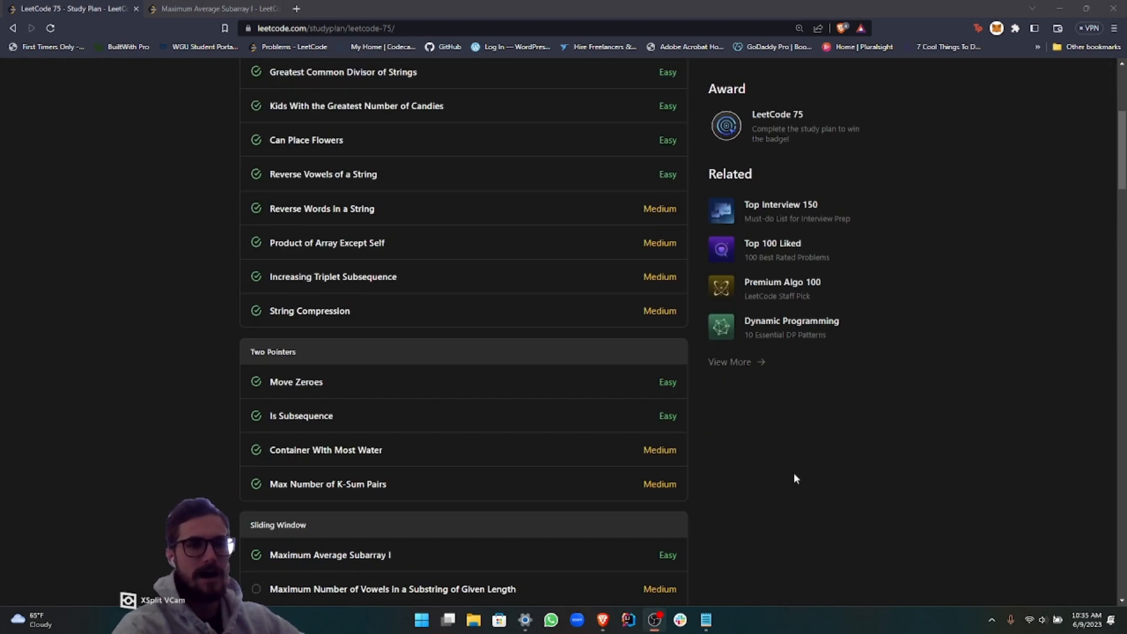
scroll("down", 3)
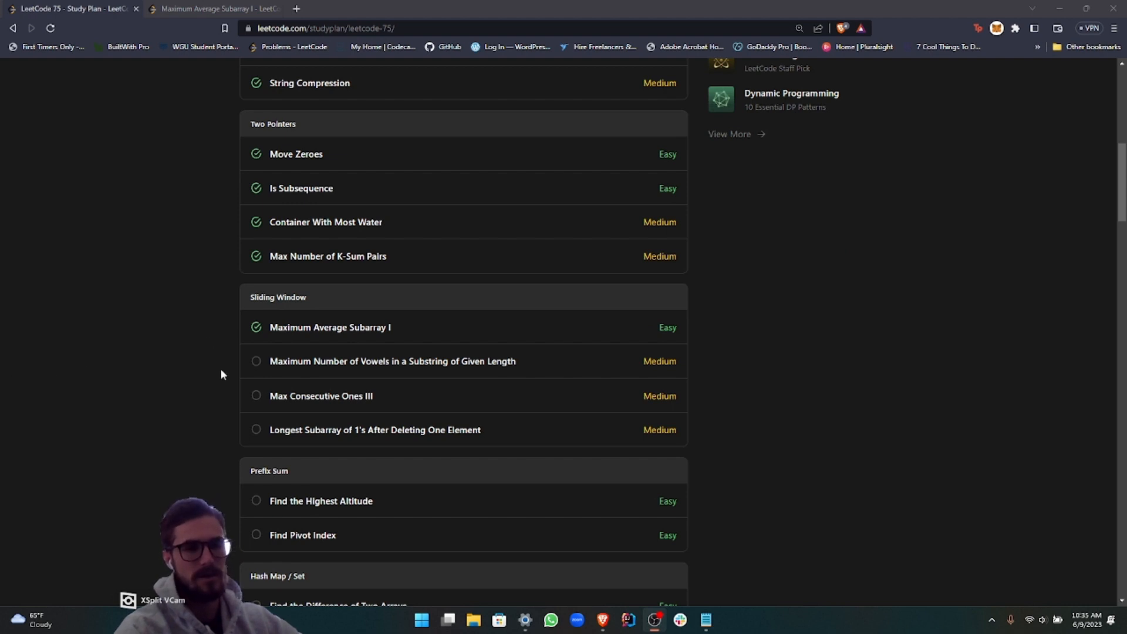
mouse_move(98, 355)
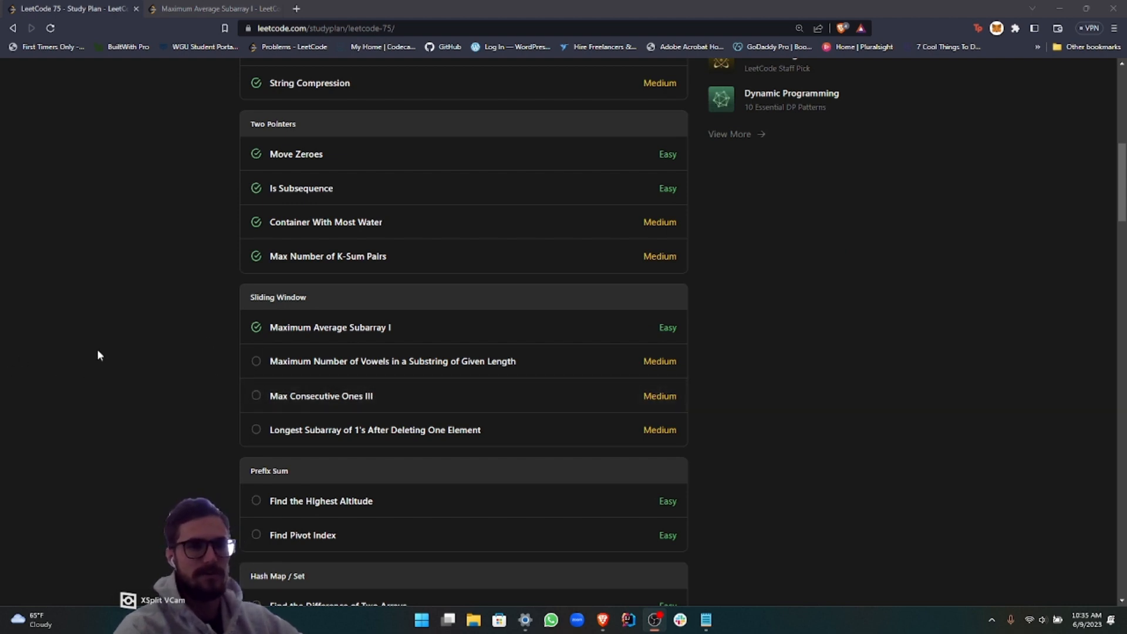
mouse_move(162, 400)
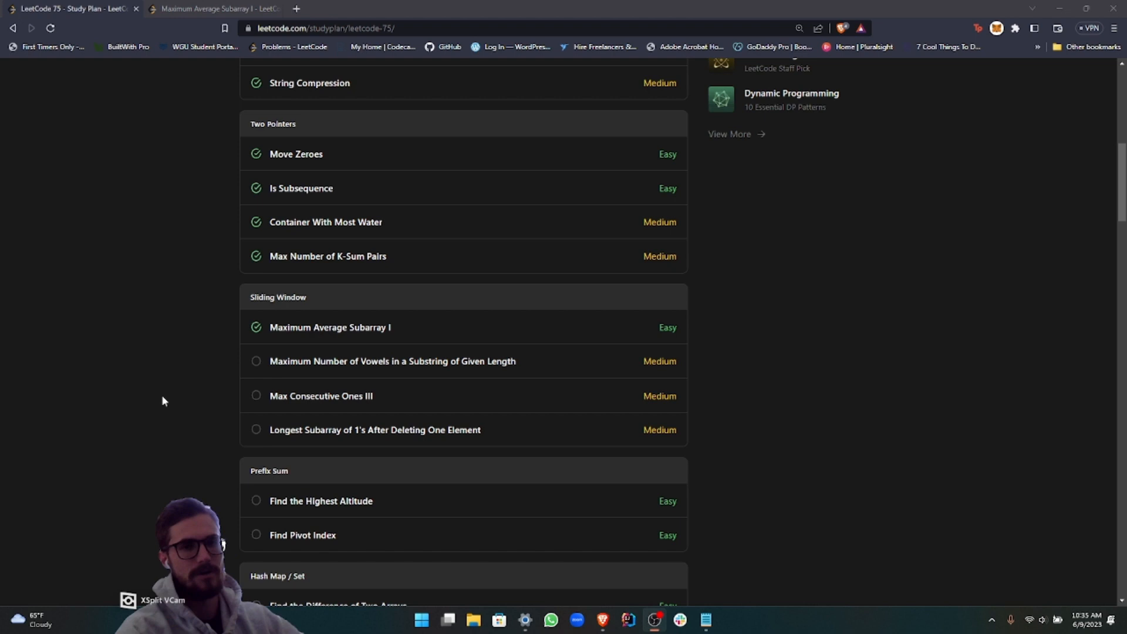
mouse_move(88, 371)
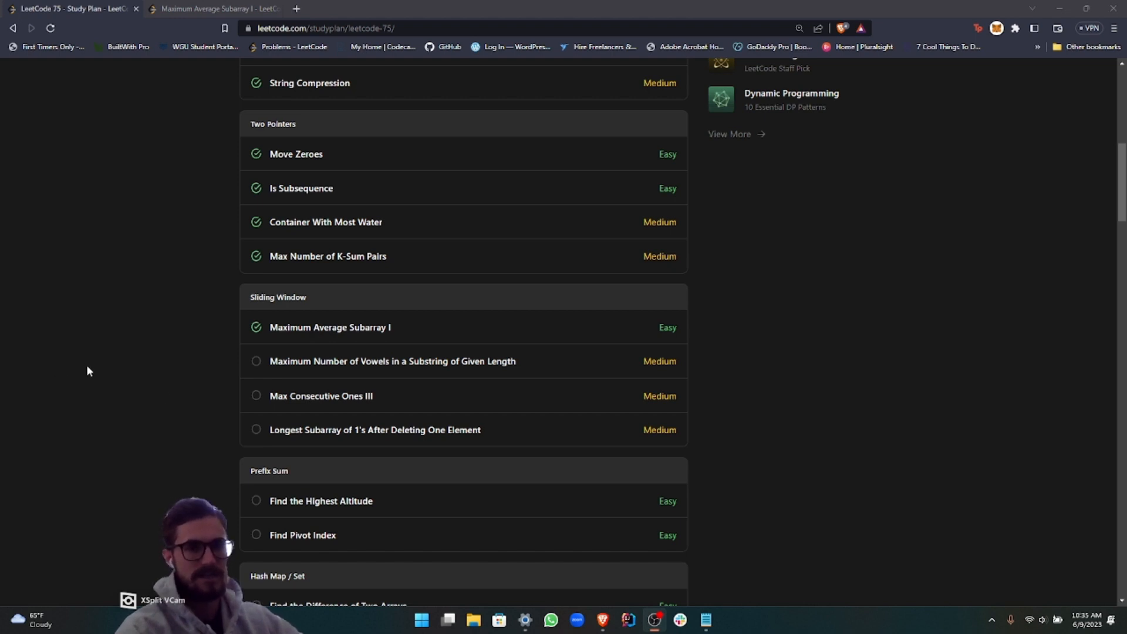
mouse_move(205, 352)
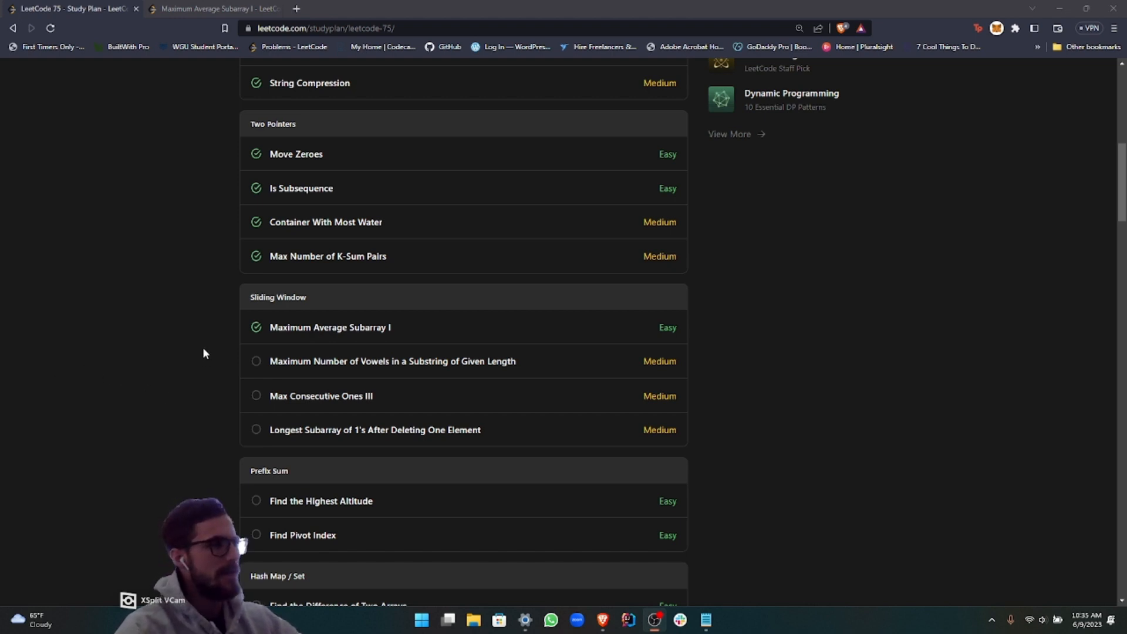
mouse_move(169, 393)
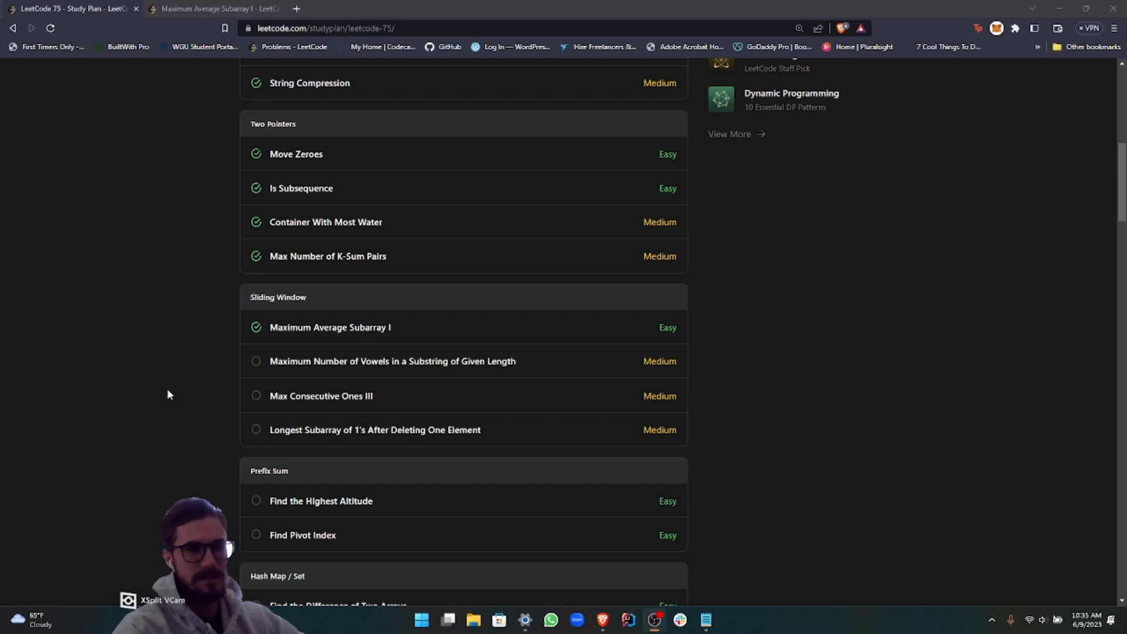
mouse_move(162, 441)
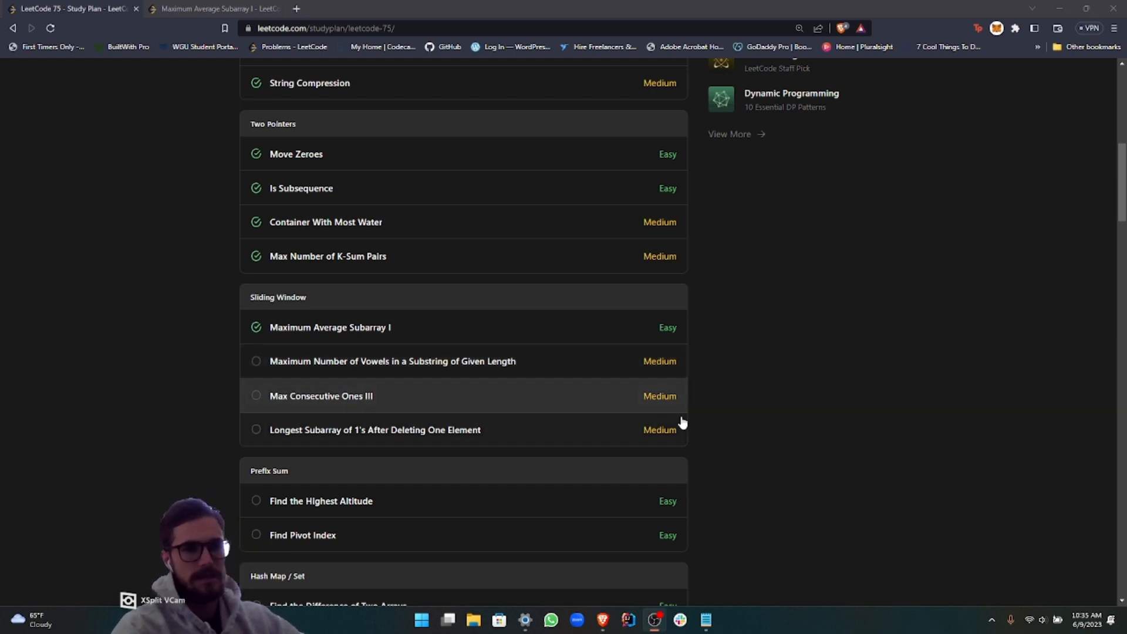
mouse_move(829, 419)
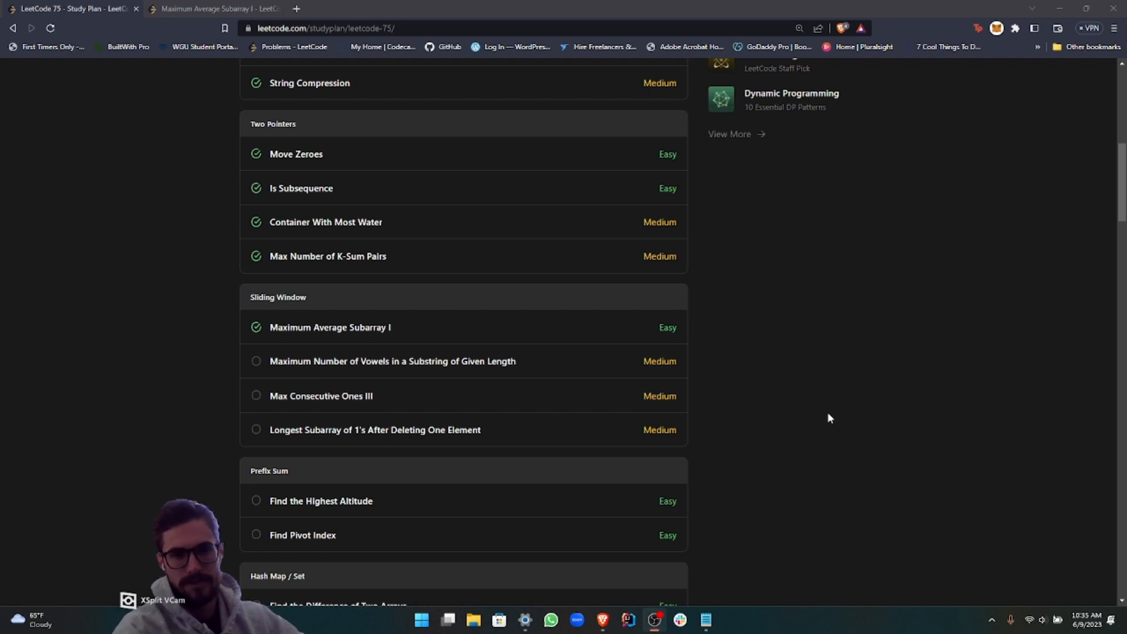
mouse_move(913, 445)
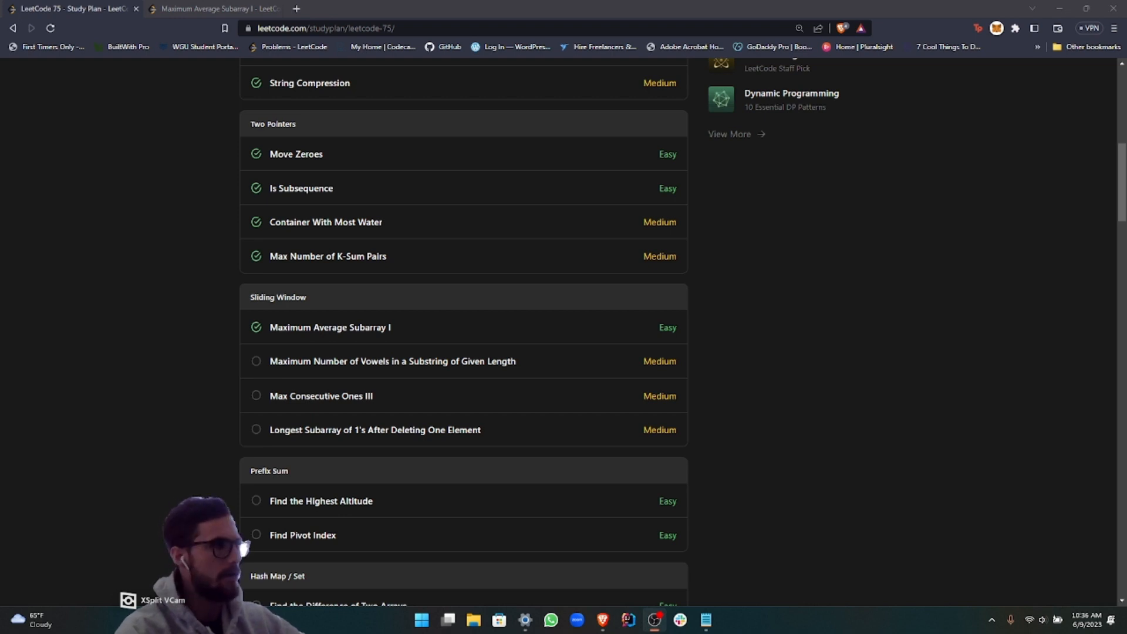
mouse_move(320, 261)
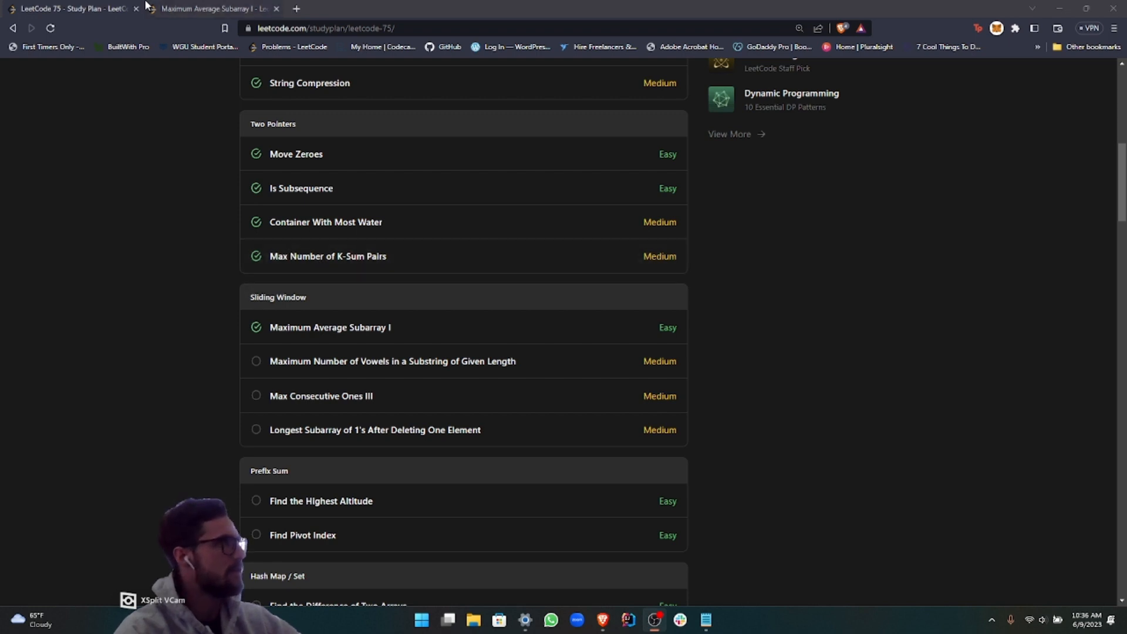
left_click(209, 9)
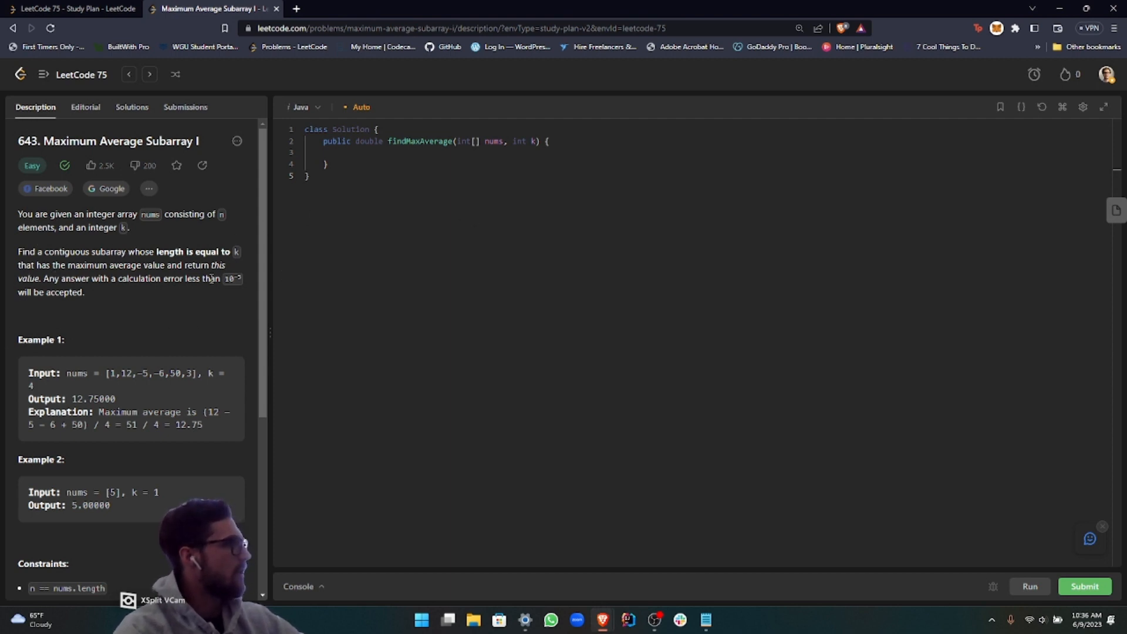
mouse_move(173, 346)
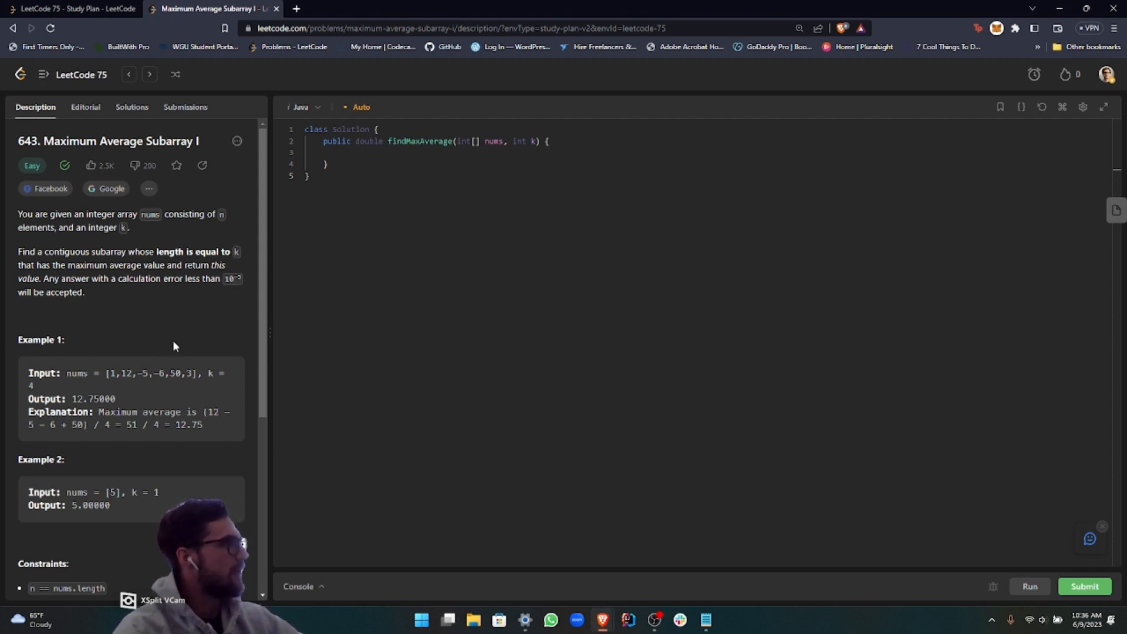
mouse_move(22, 303)
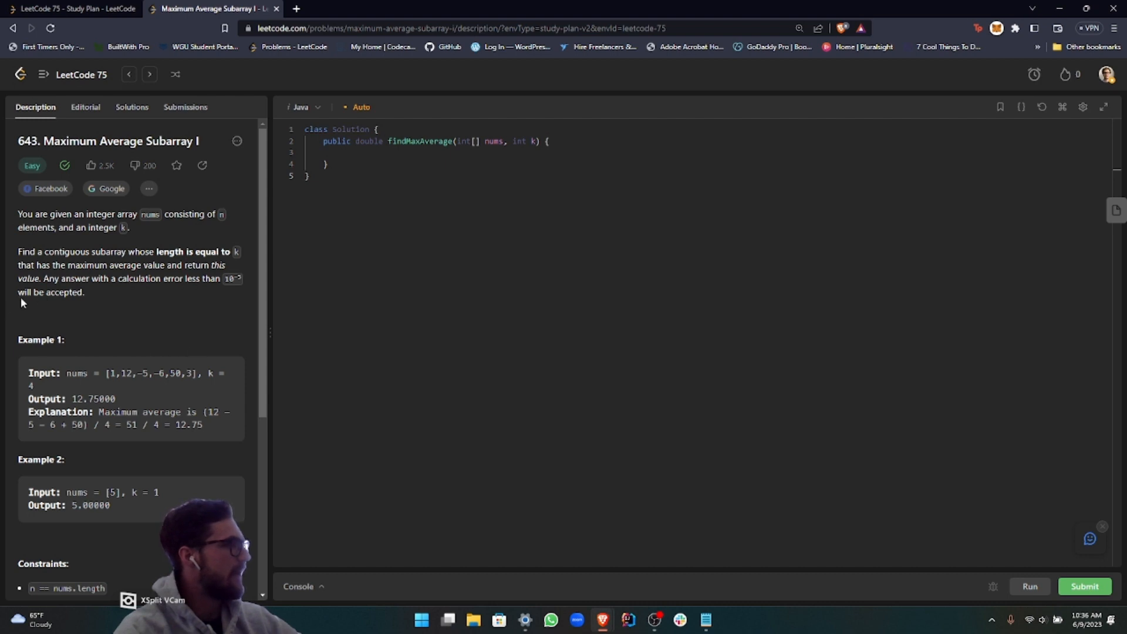
mouse_move(99, 332)
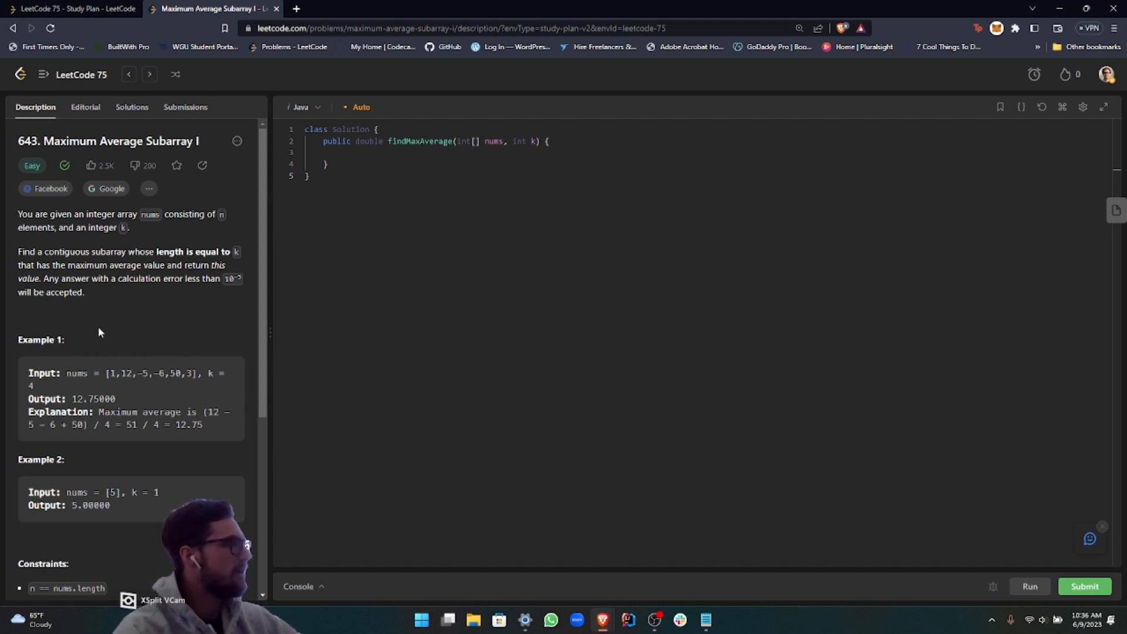
mouse_move(229, 337)
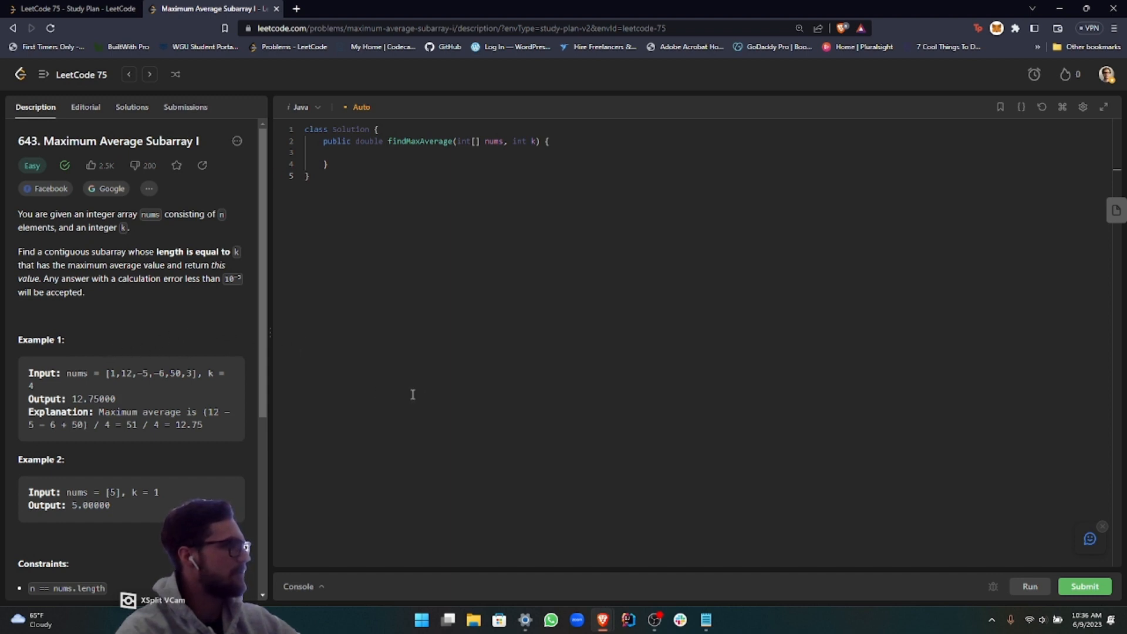
mouse_move(513, 428)
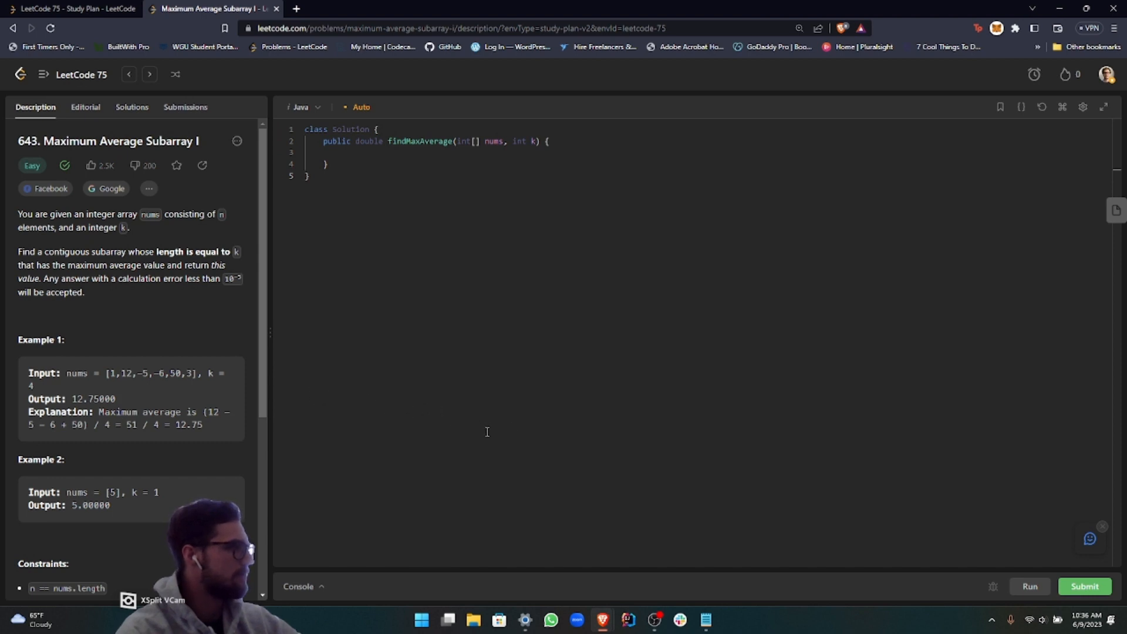
mouse_move(584, 431)
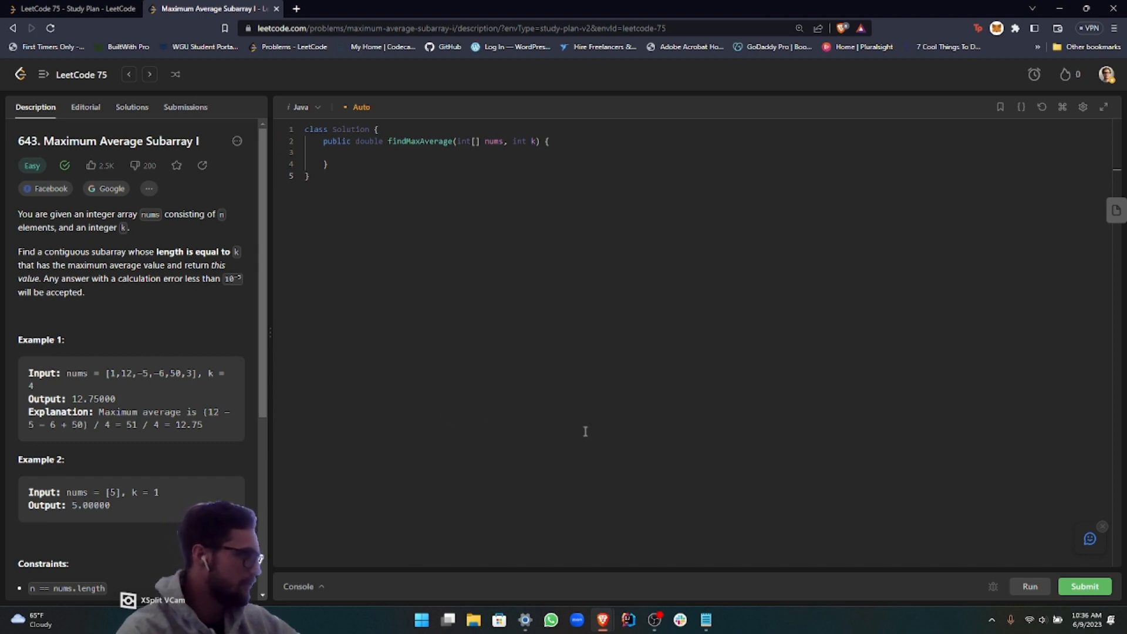
scroll("down", 3)
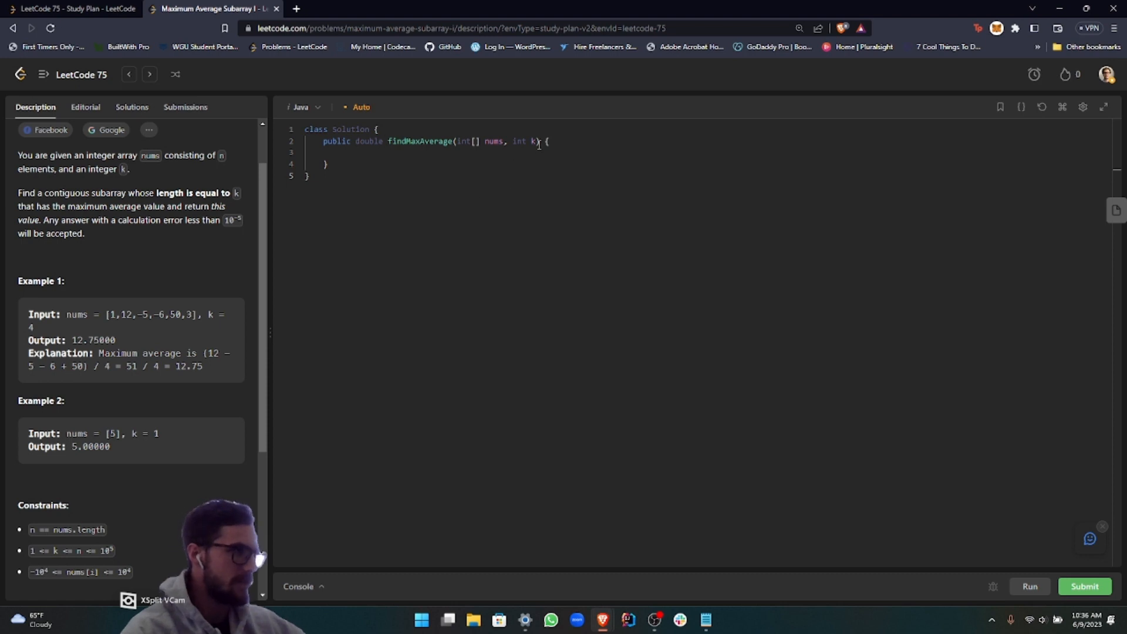
mouse_move(159, 296)
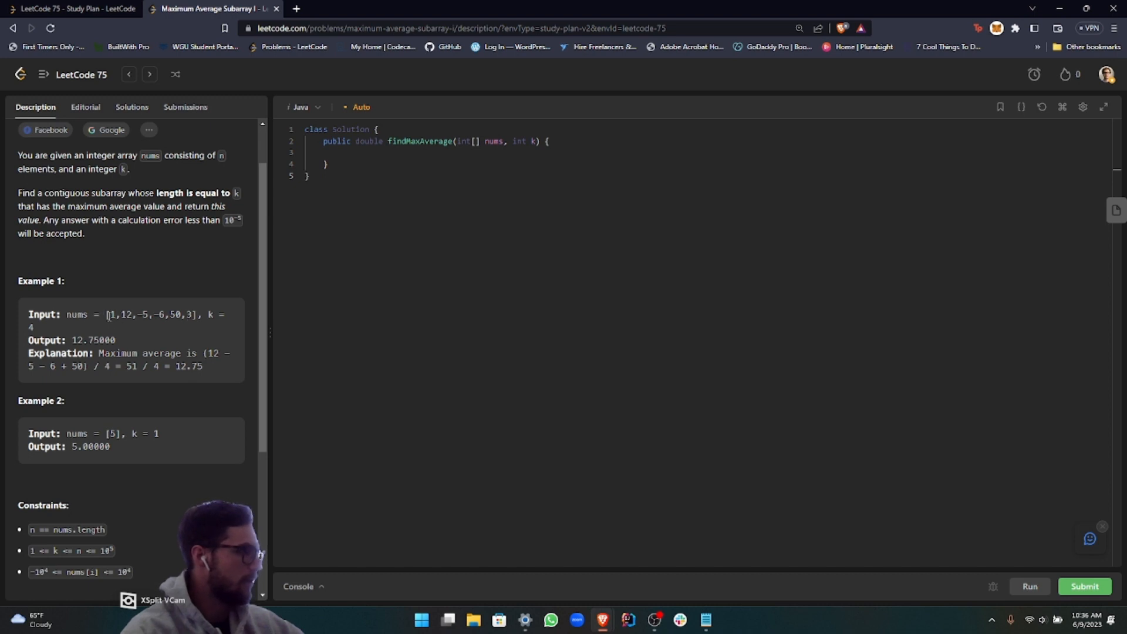
mouse_move(122, 311)
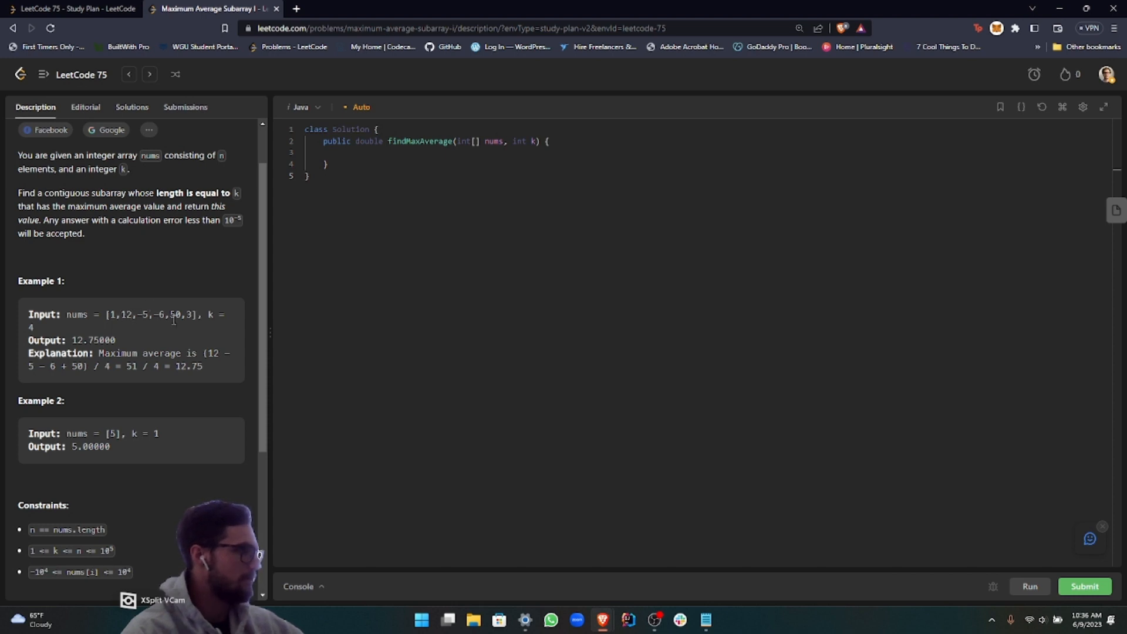
mouse_move(161, 329)
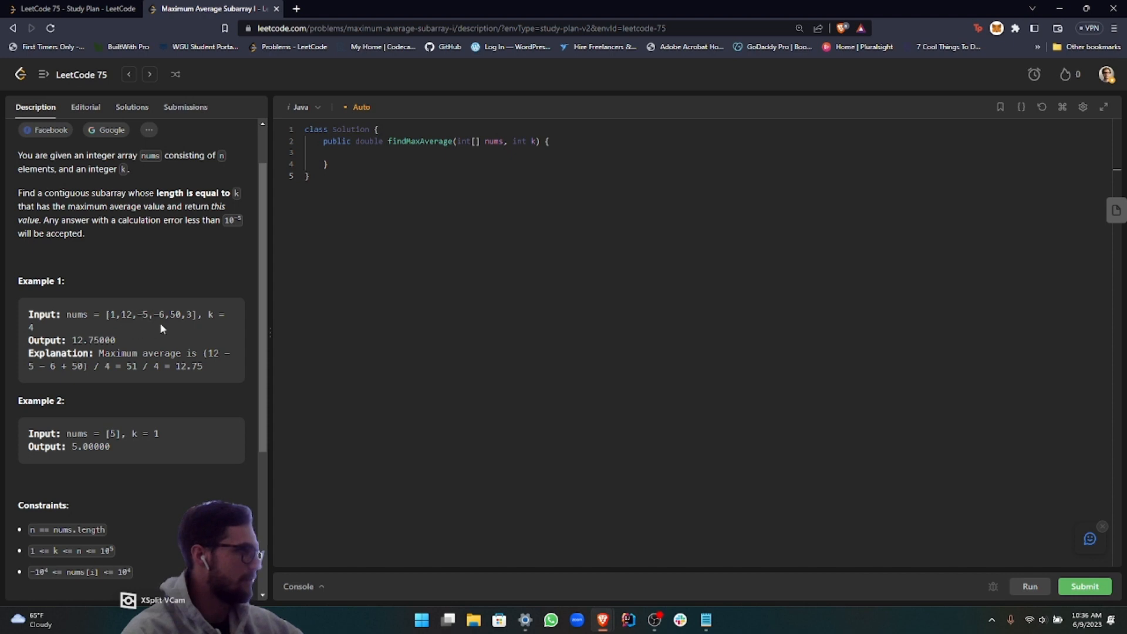
mouse_move(157, 342)
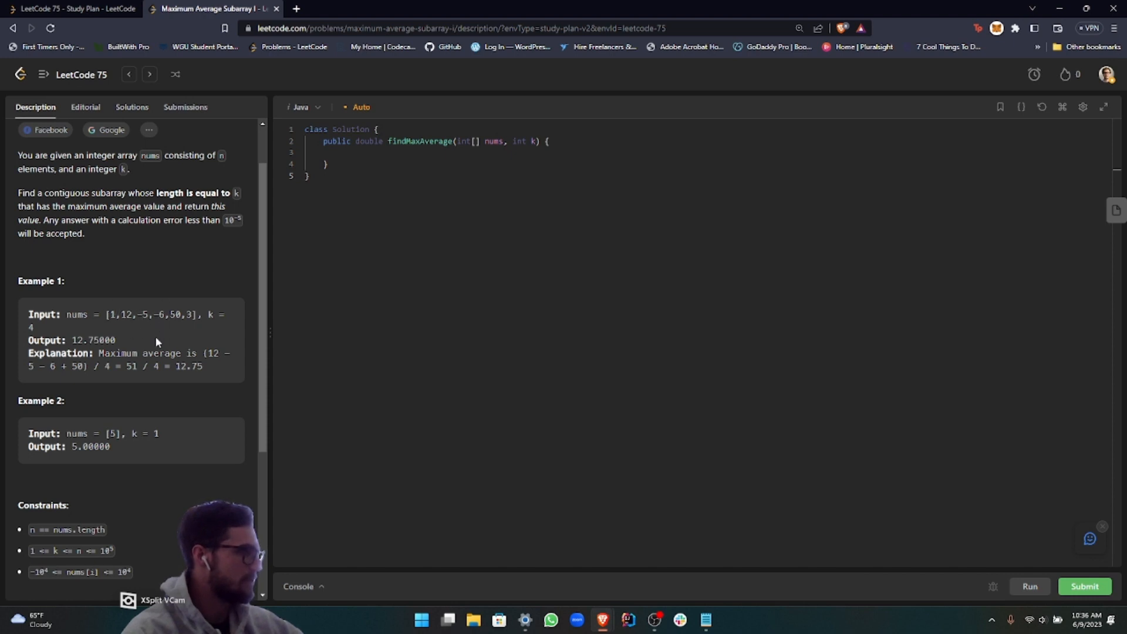
mouse_move(145, 351)
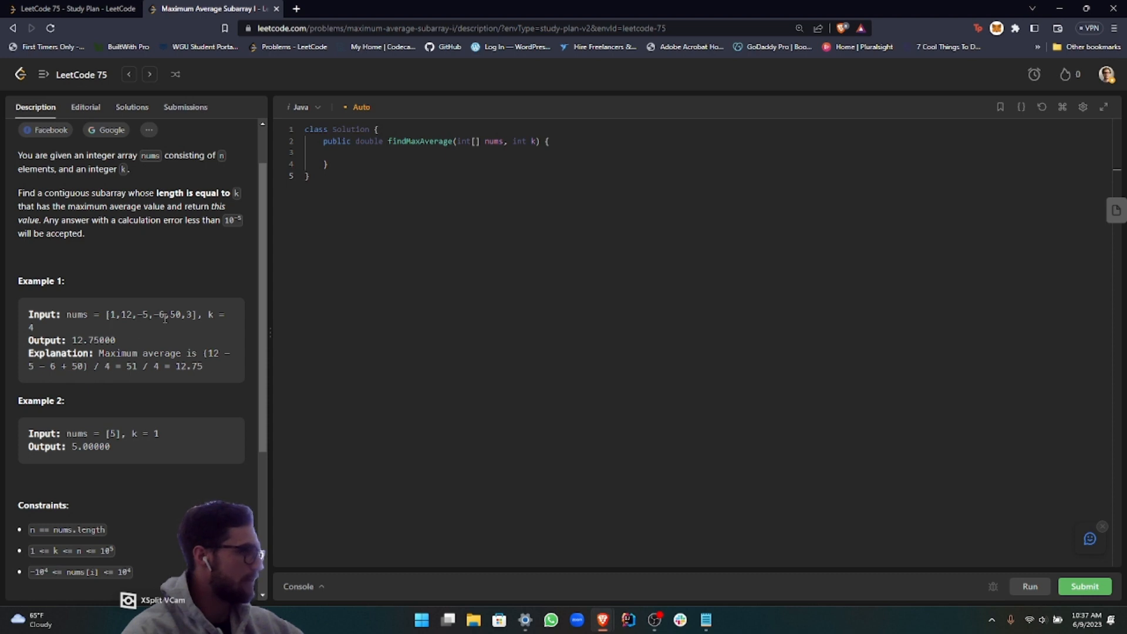
mouse_move(205, 314)
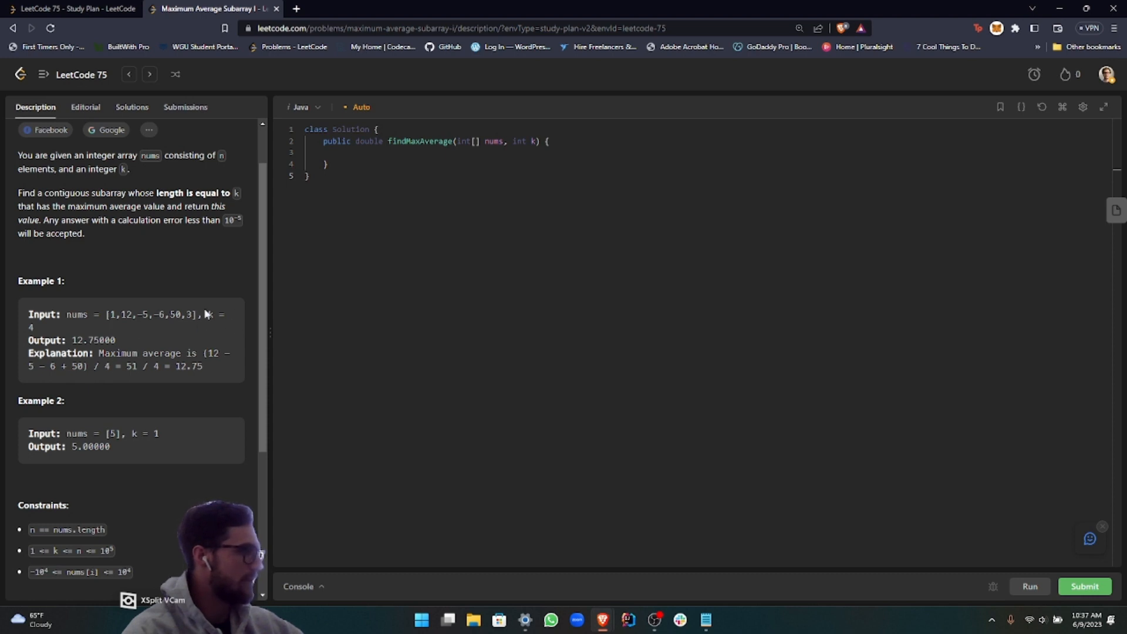
mouse_move(167, 375)
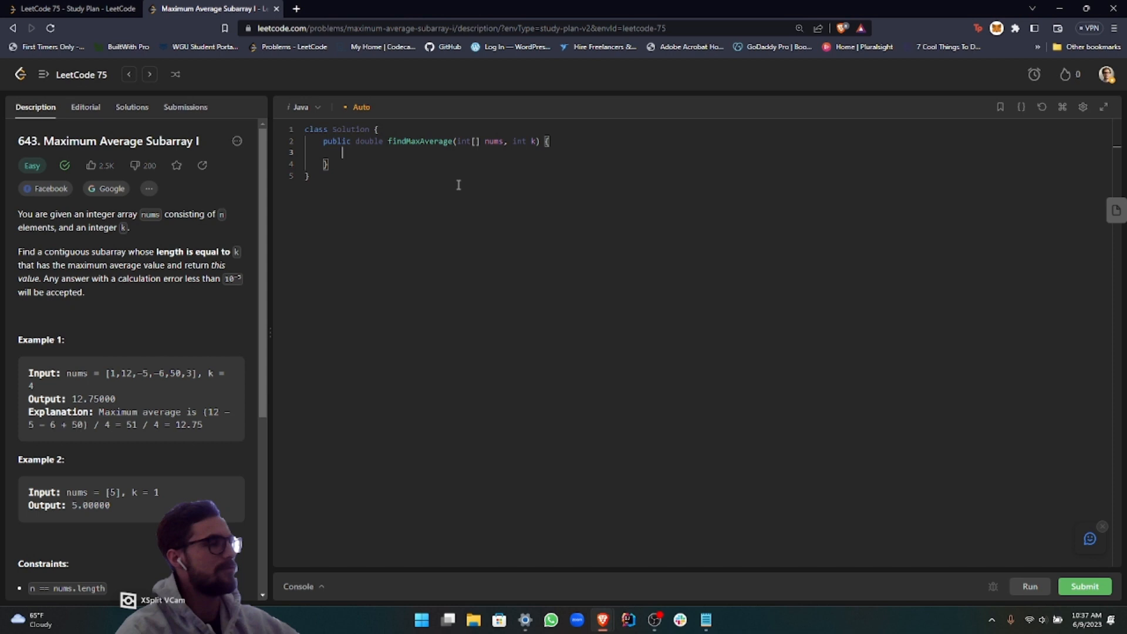
mouse_move(593, 201)
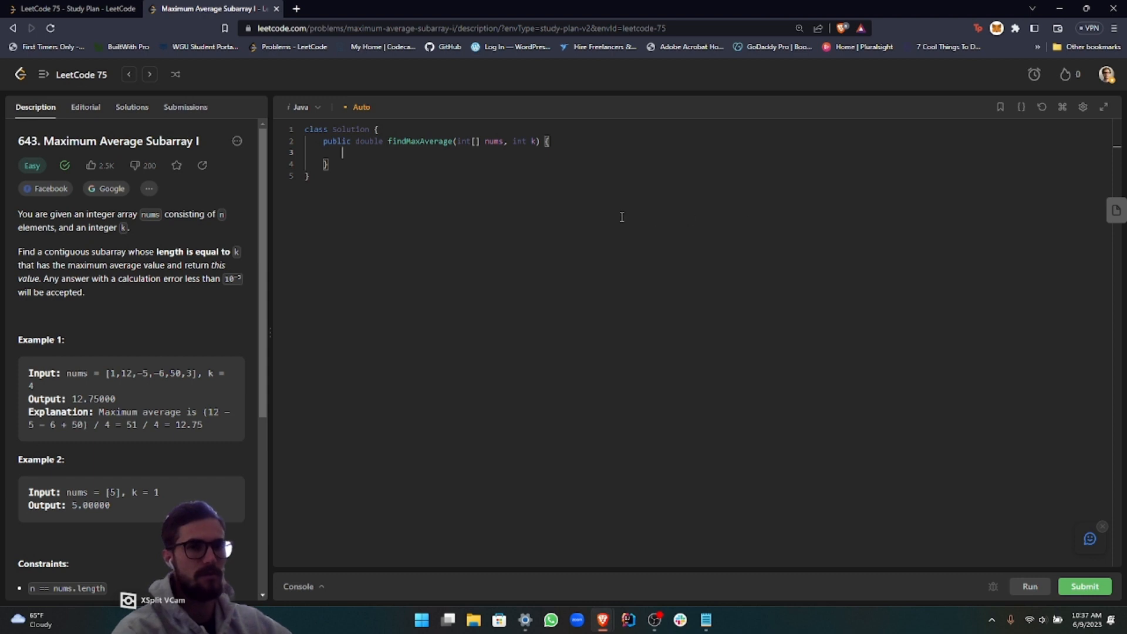
mouse_move(602, 495)
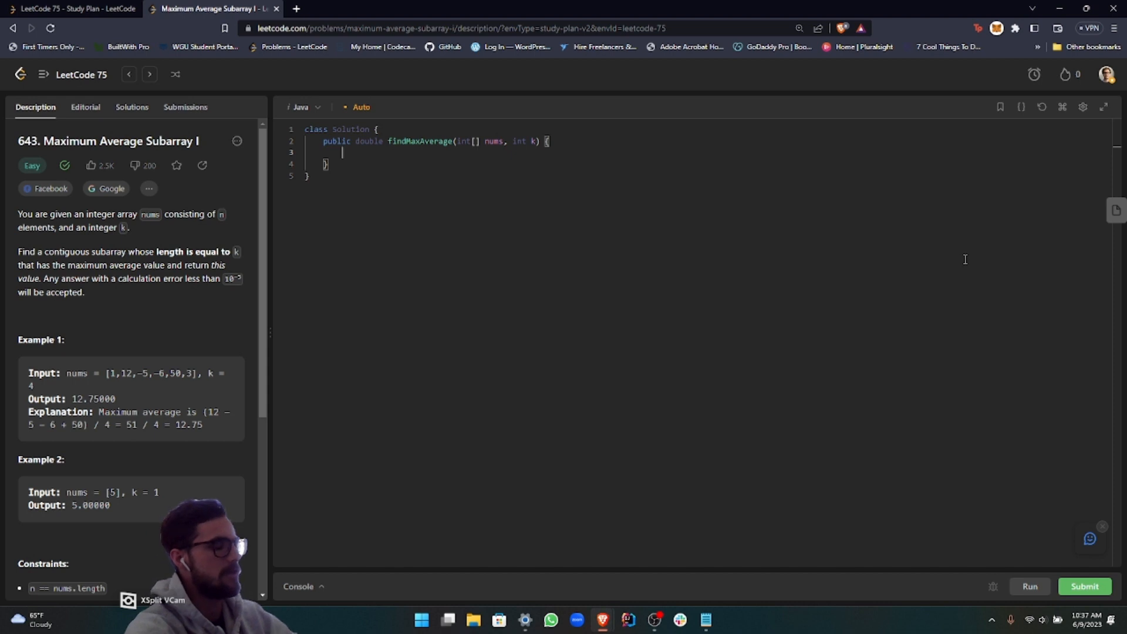
Declare 'double sum = 0;' in the Java solution
type("double")
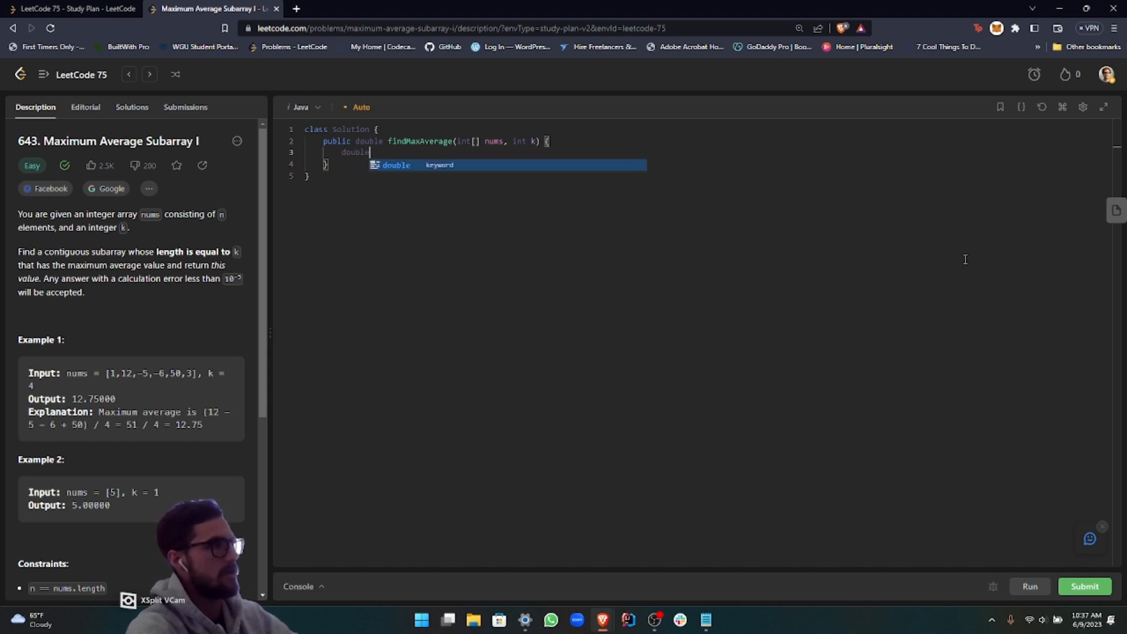
type("sum =")
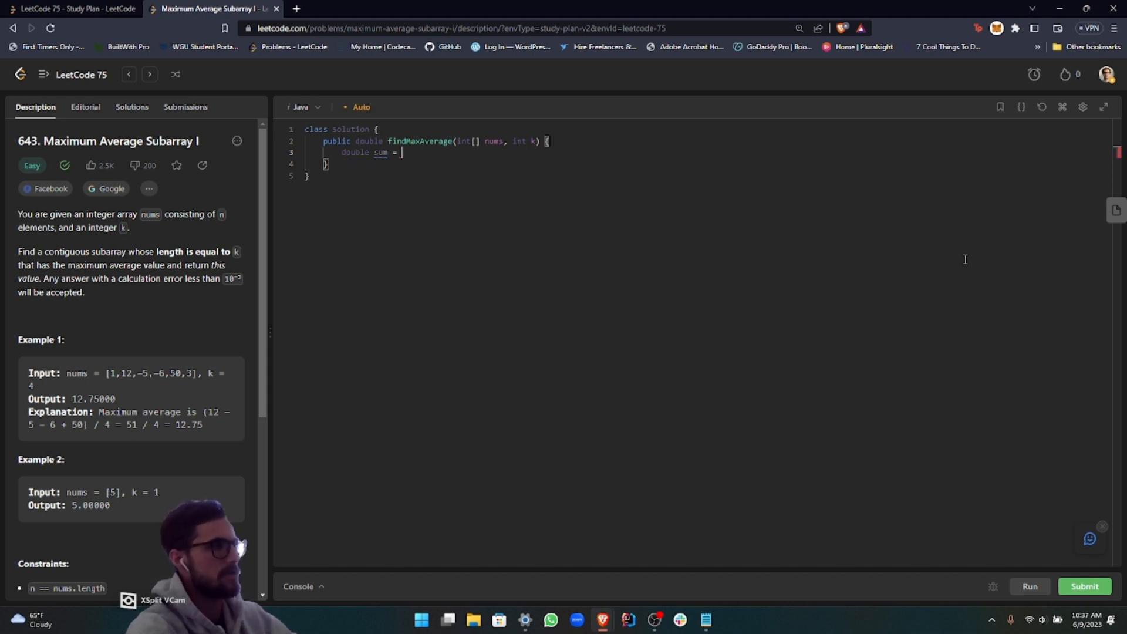
type("0;")
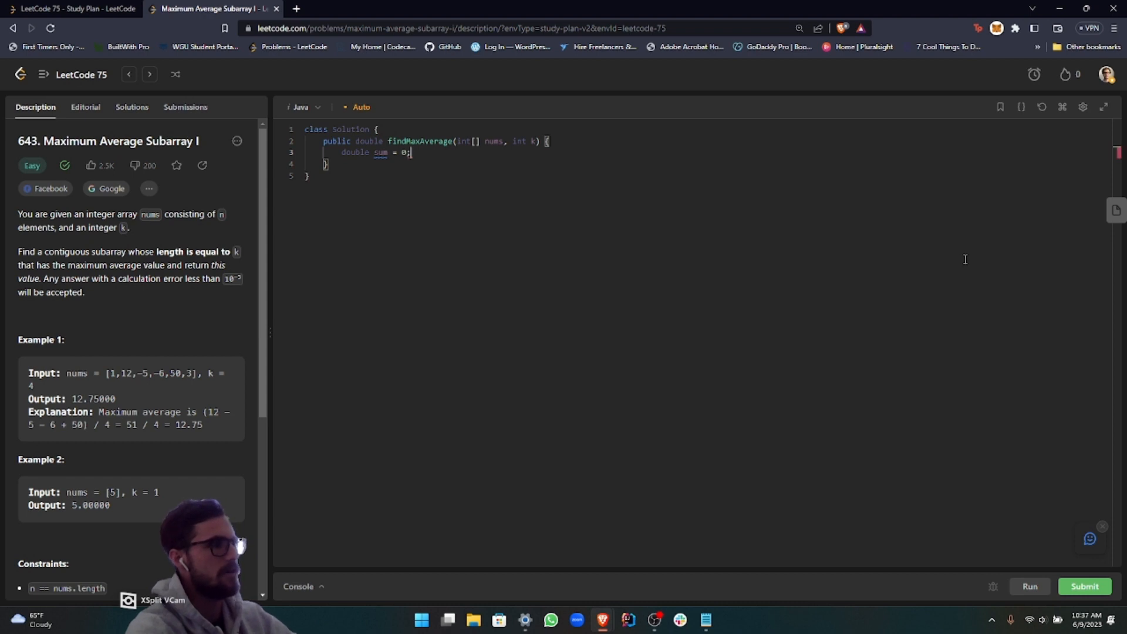
key("Enter")
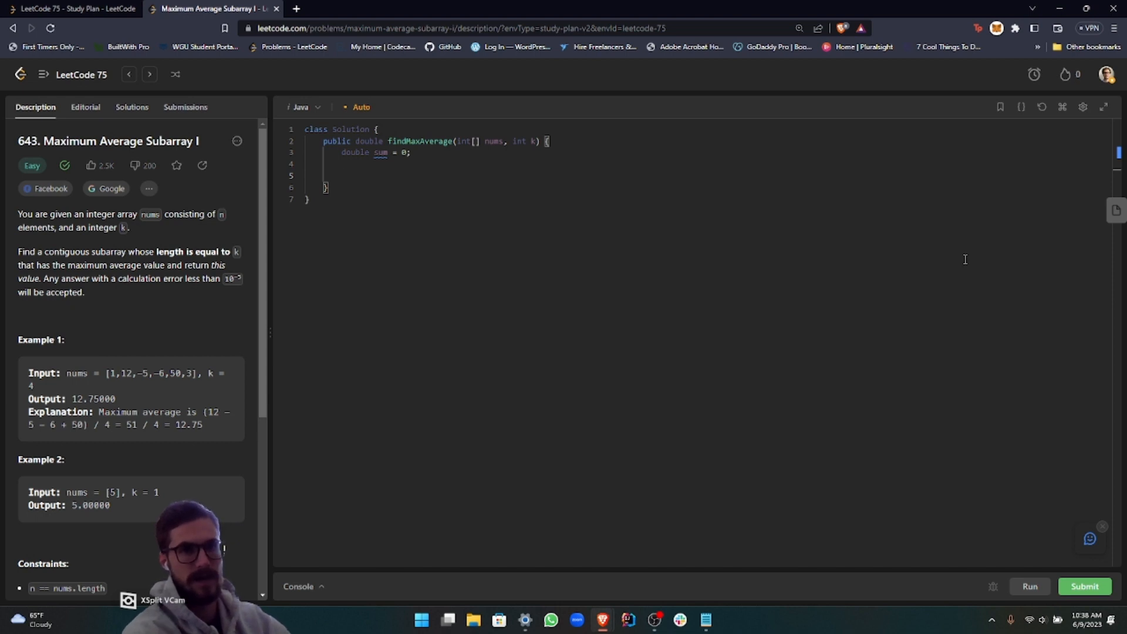
Write a for loop from i = 0 to k that adds nums[i] to sum
type("for")
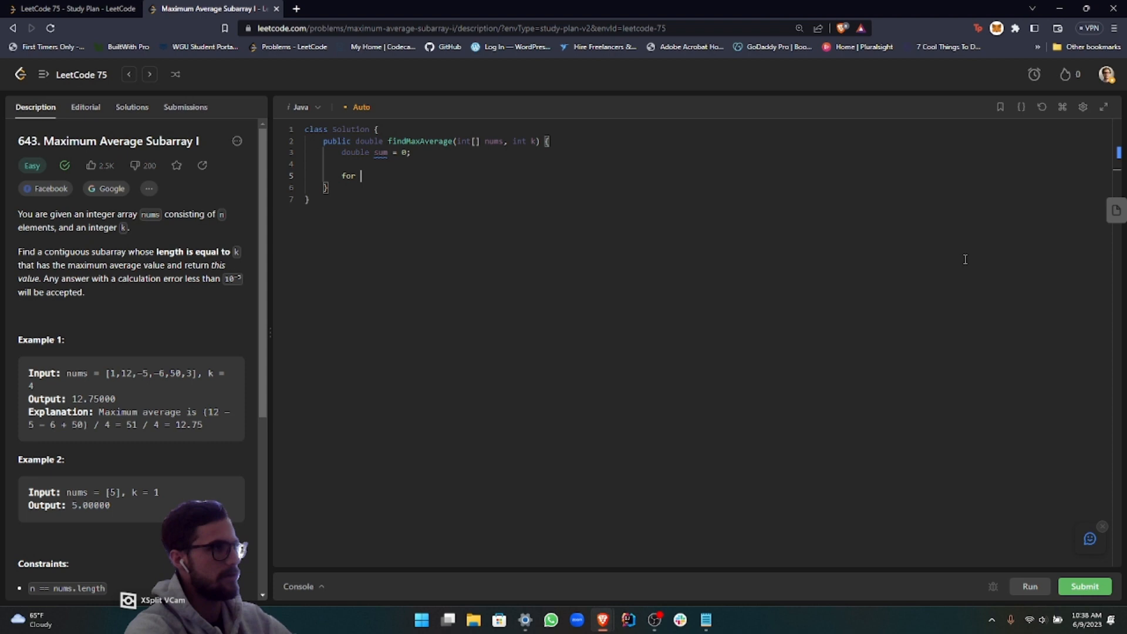
type("(int i )")
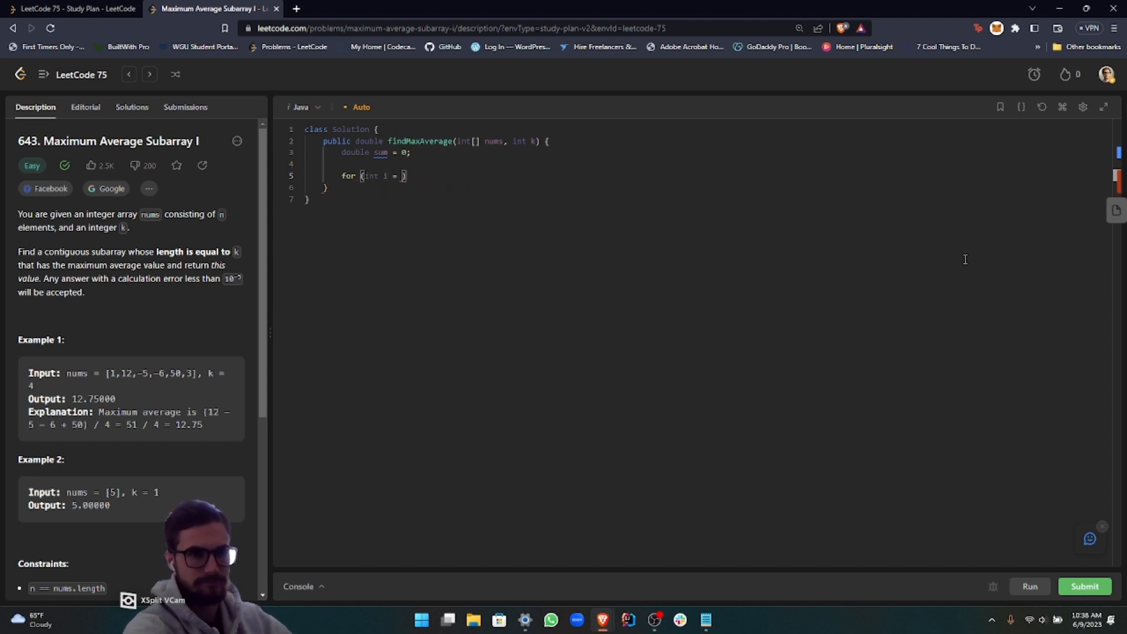
type("0; i < k;")
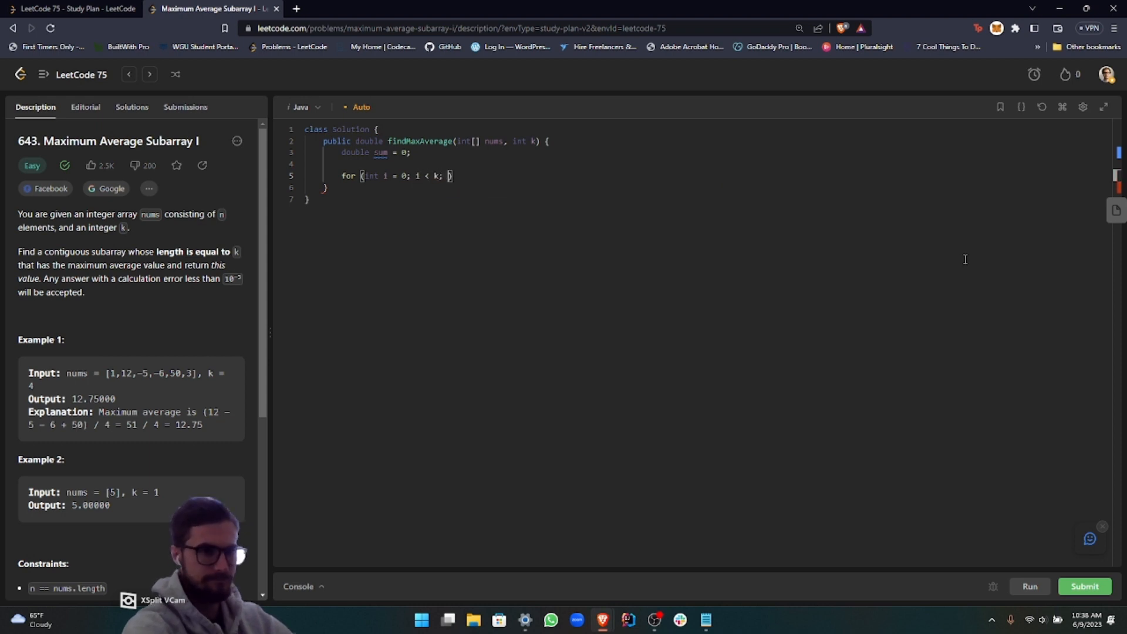
type("i++")
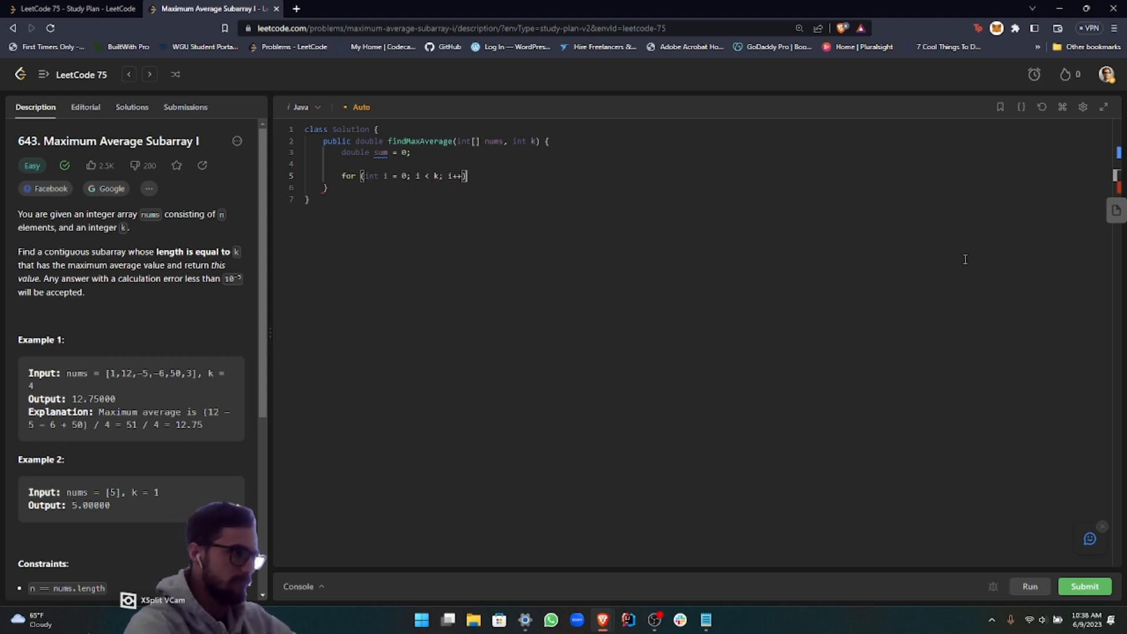
type("{")
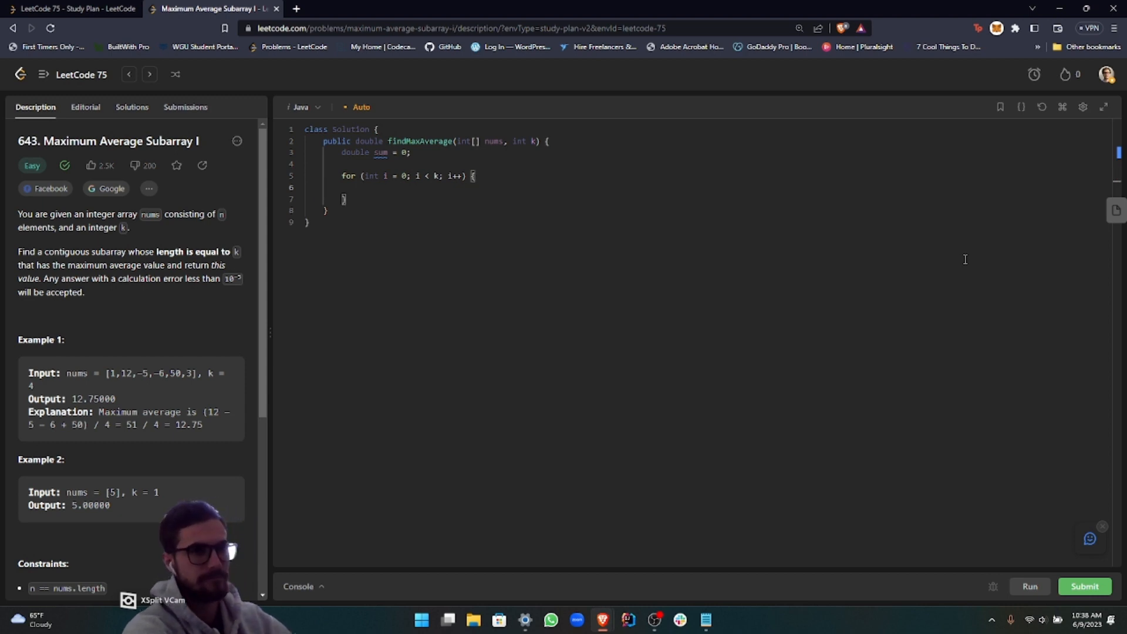
type("sum")
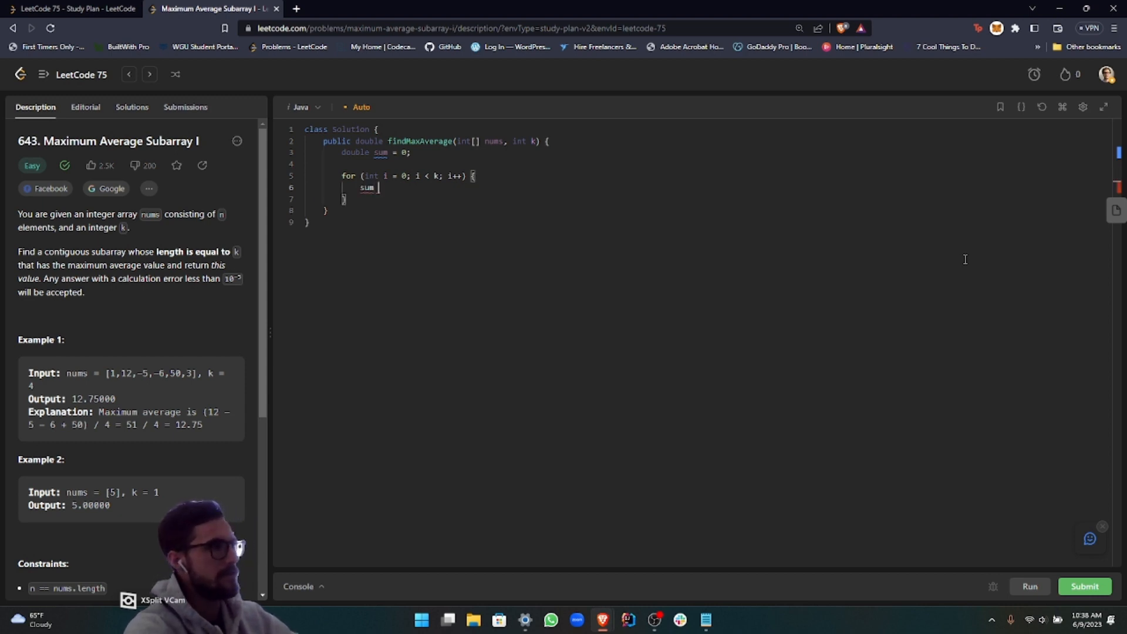
type("+=")
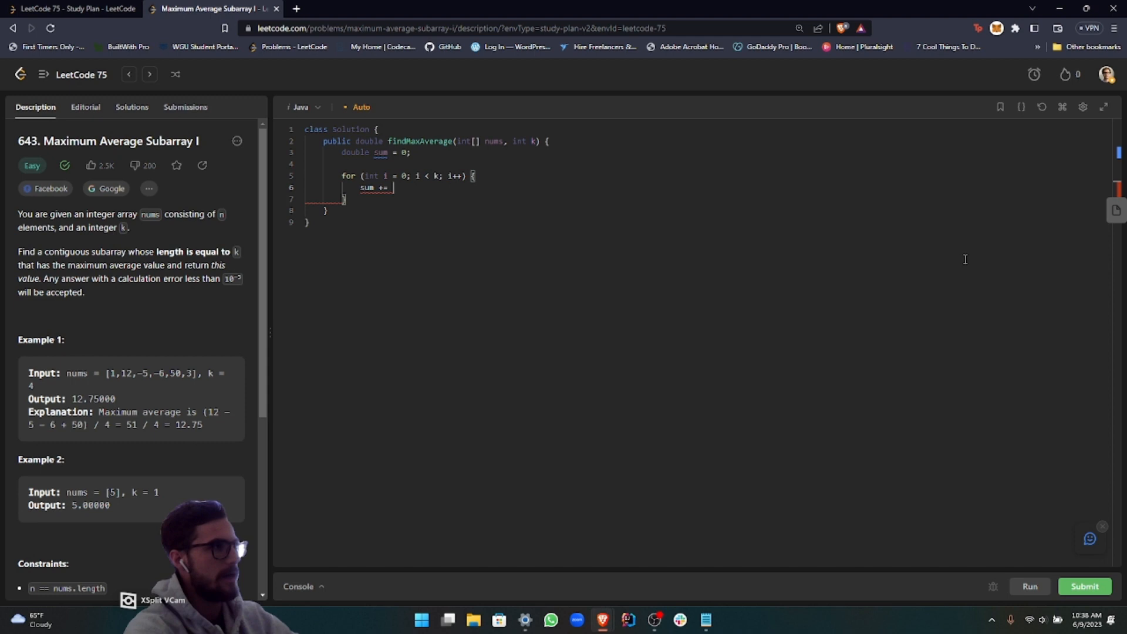
type("nums[i];")
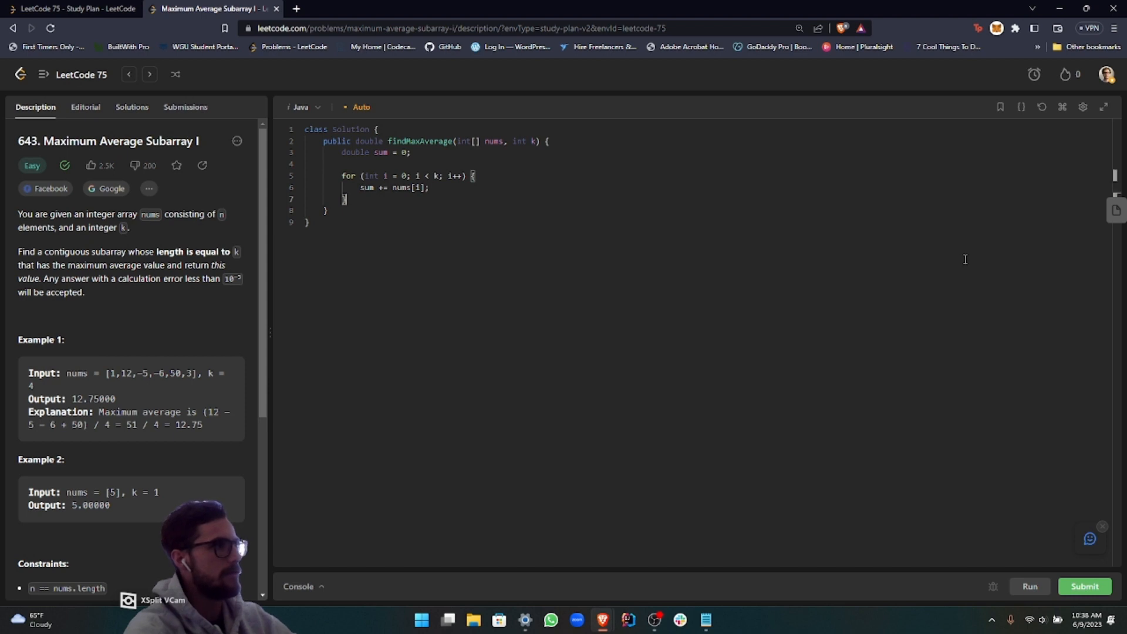
key("enter")
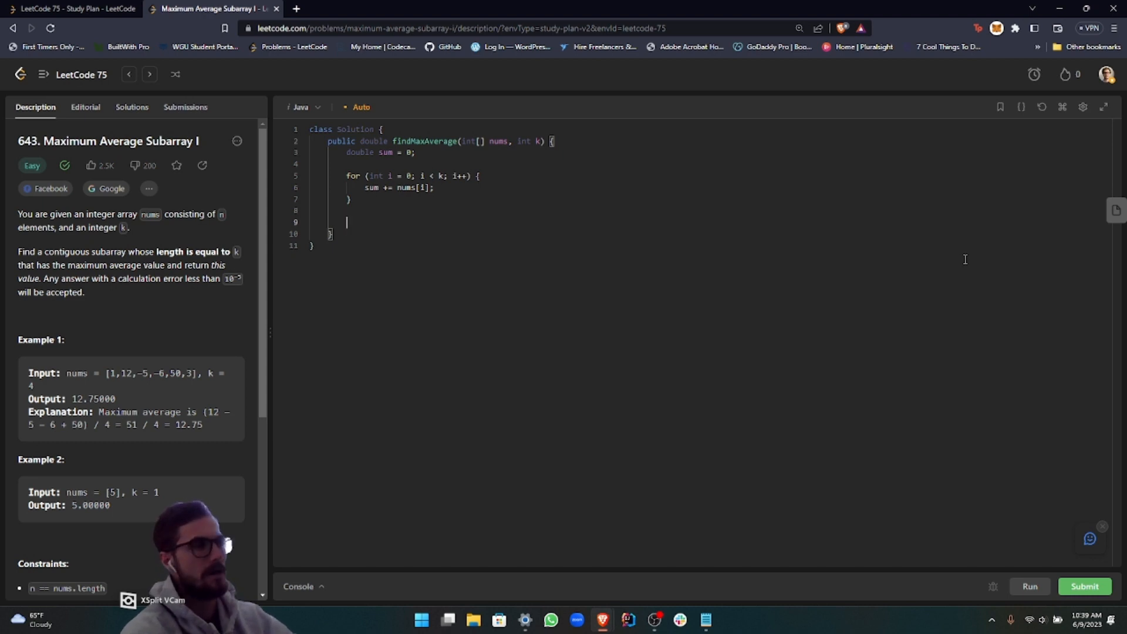
Store sum in 'double res' and start a loop from i = k to nums.length
type("double")
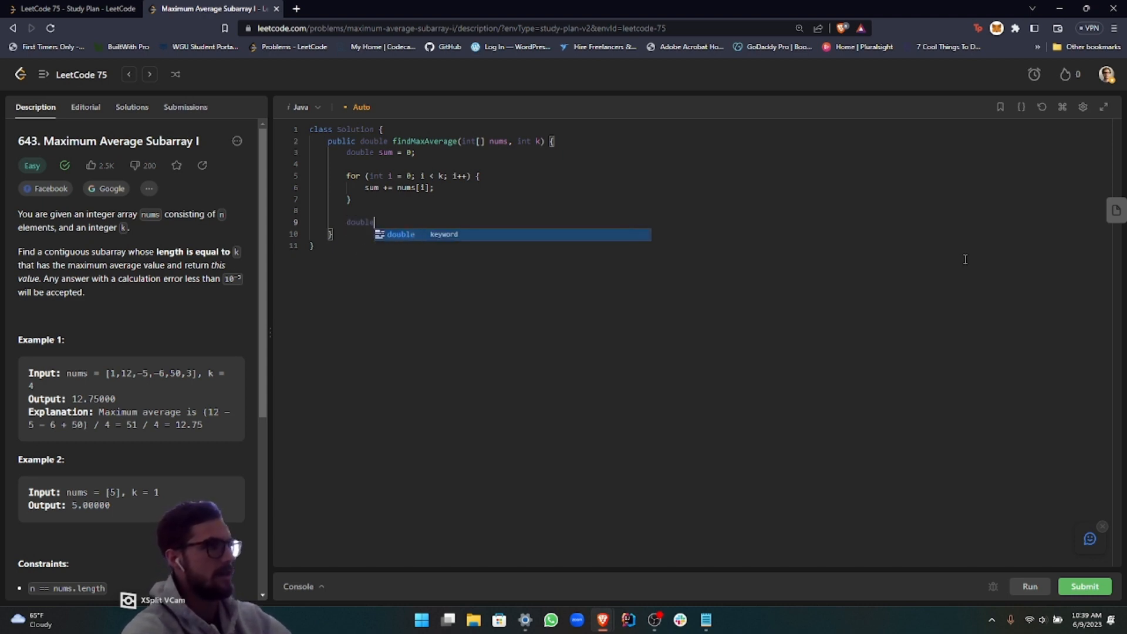
type("res")
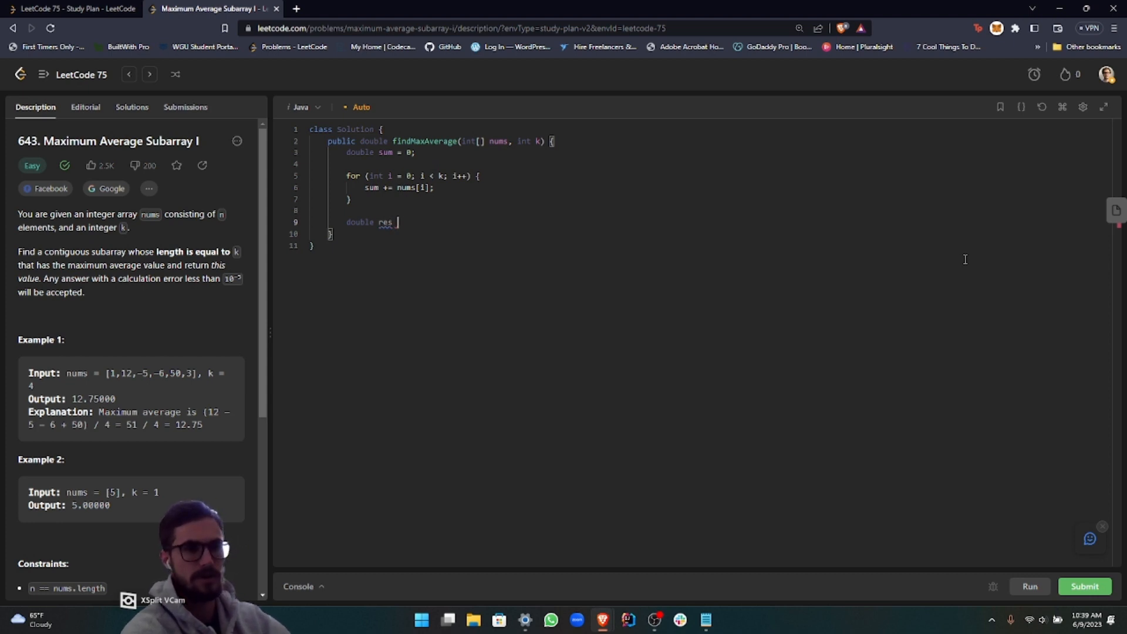
type("= sum;")
type("for")
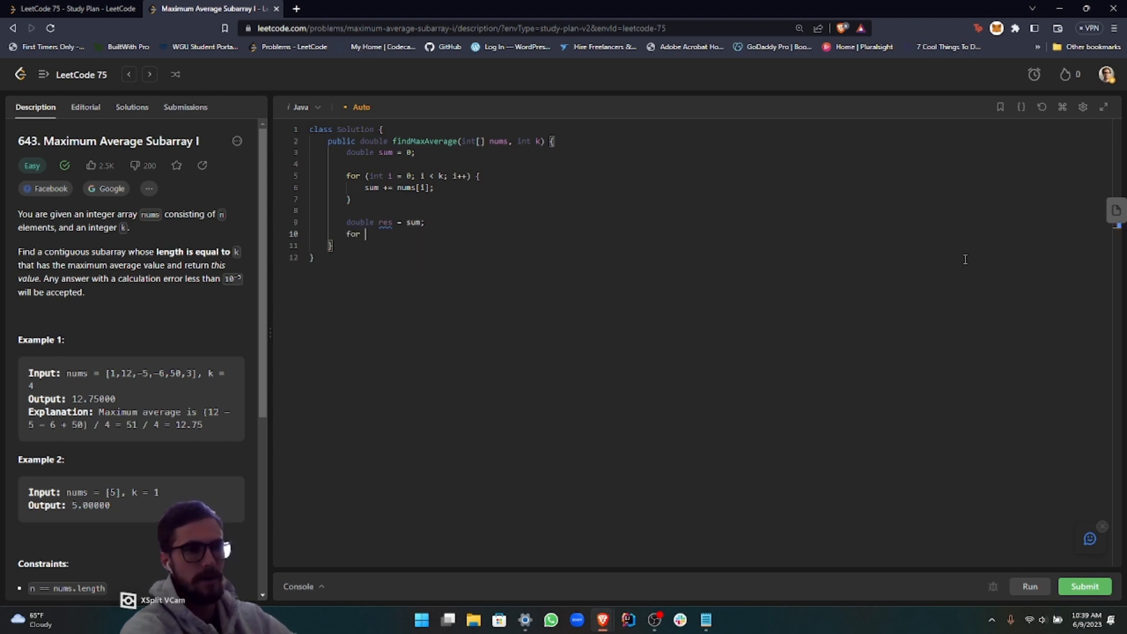
type("(i)")
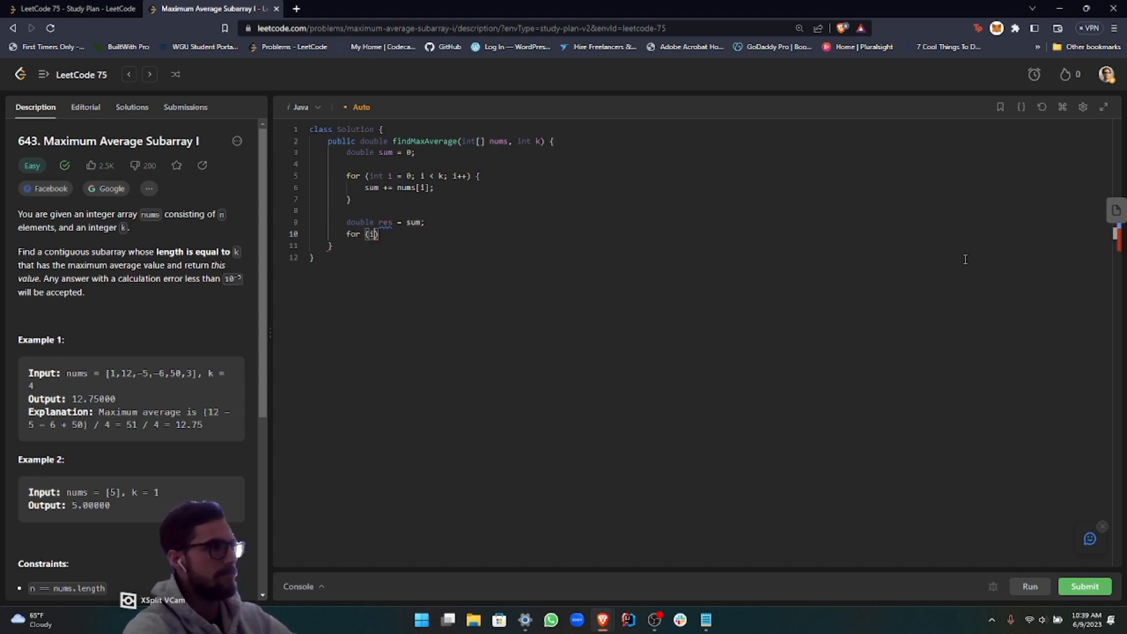
type("int")
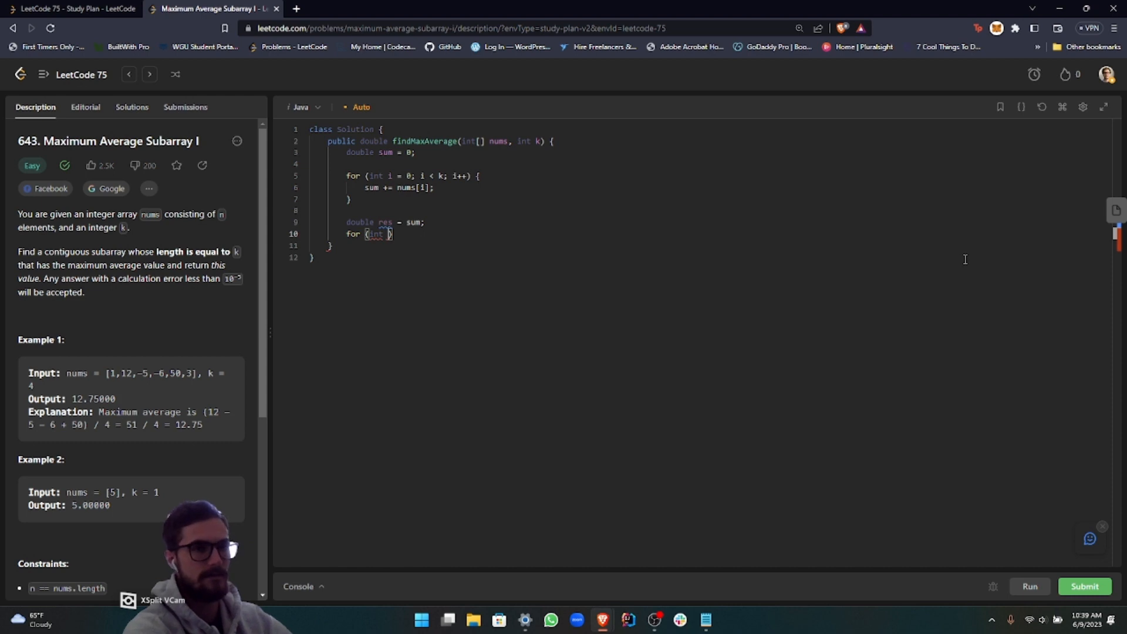
type("i =")
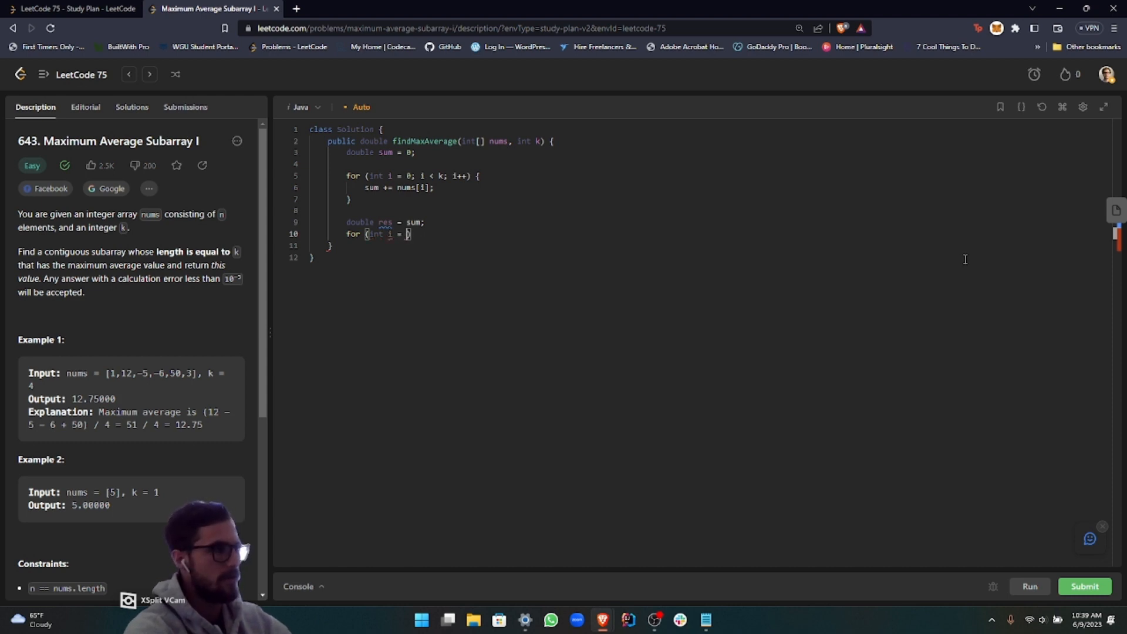
type("k; i <n")
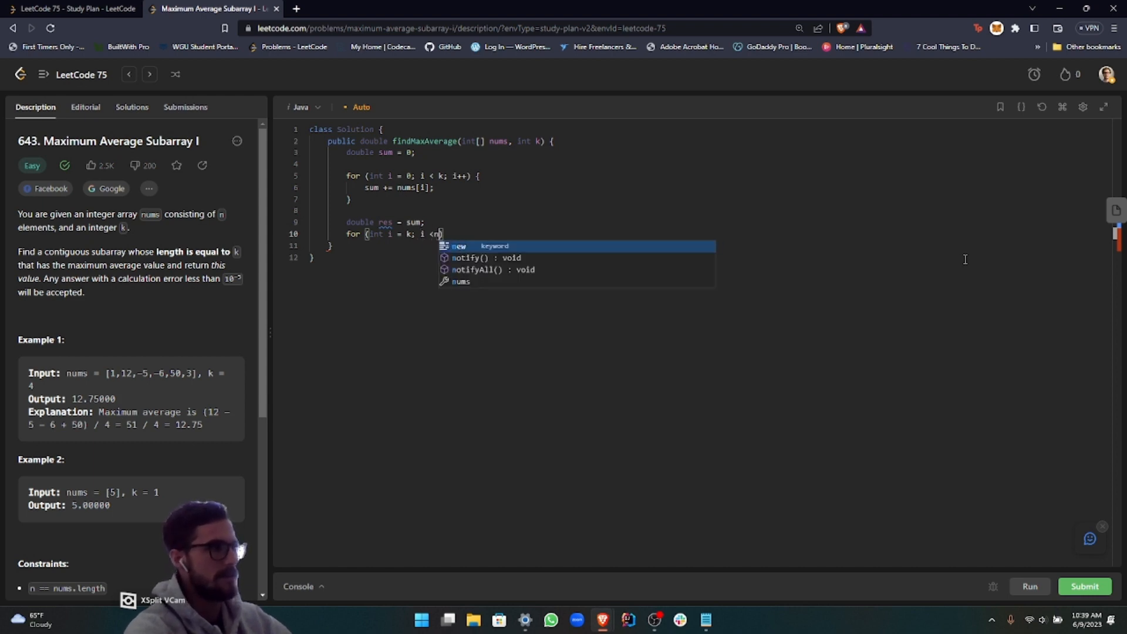
type("ums.l")
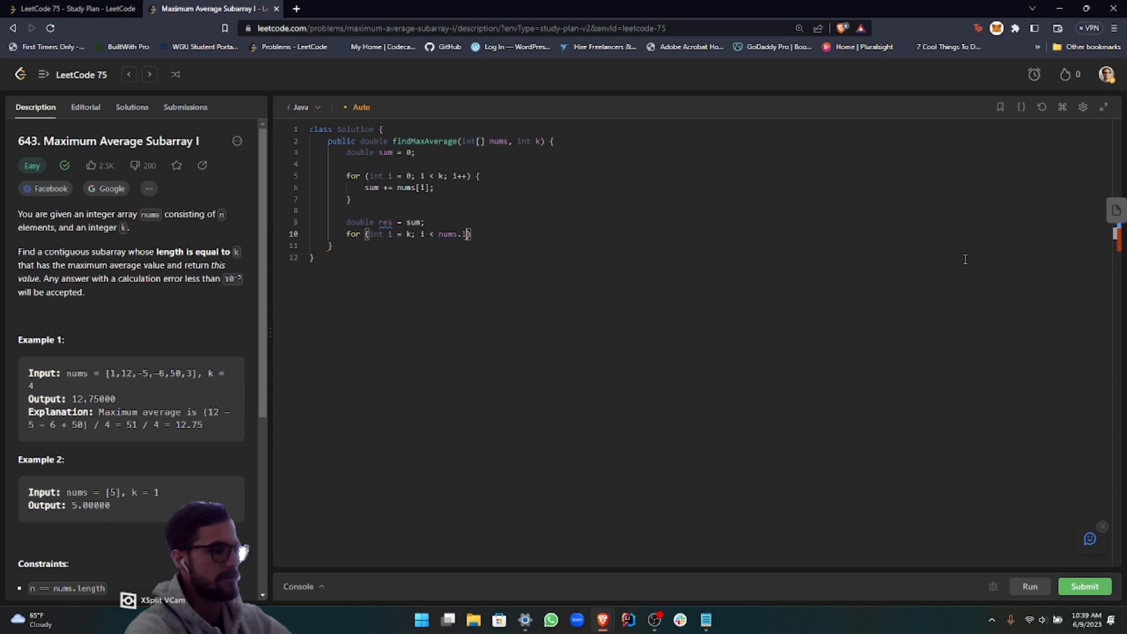
type("length; i")
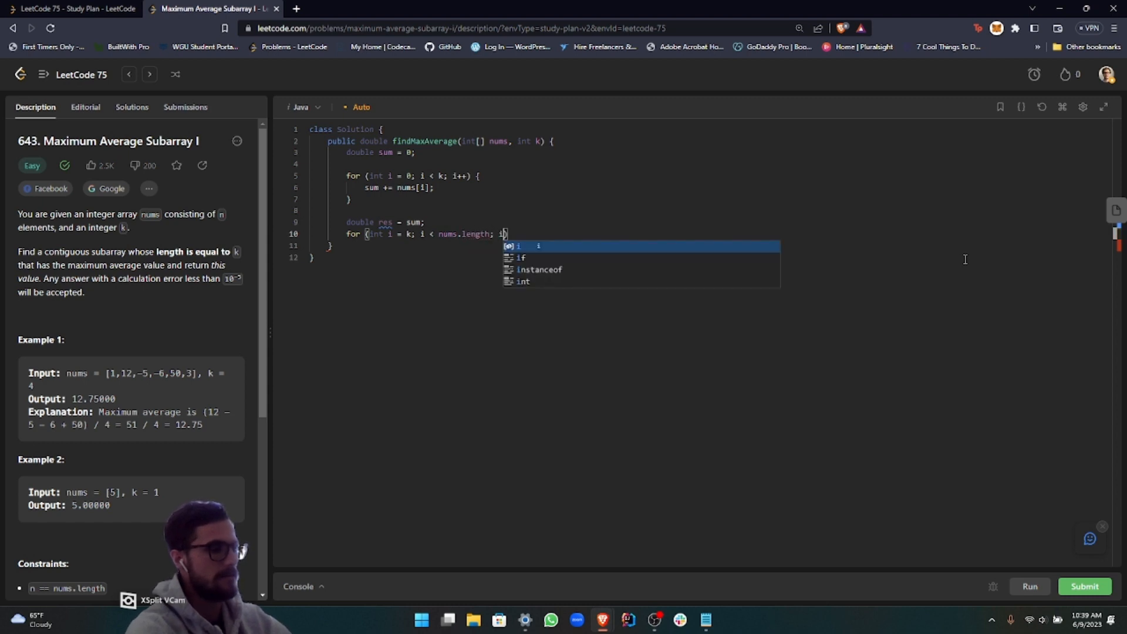
type("++)")
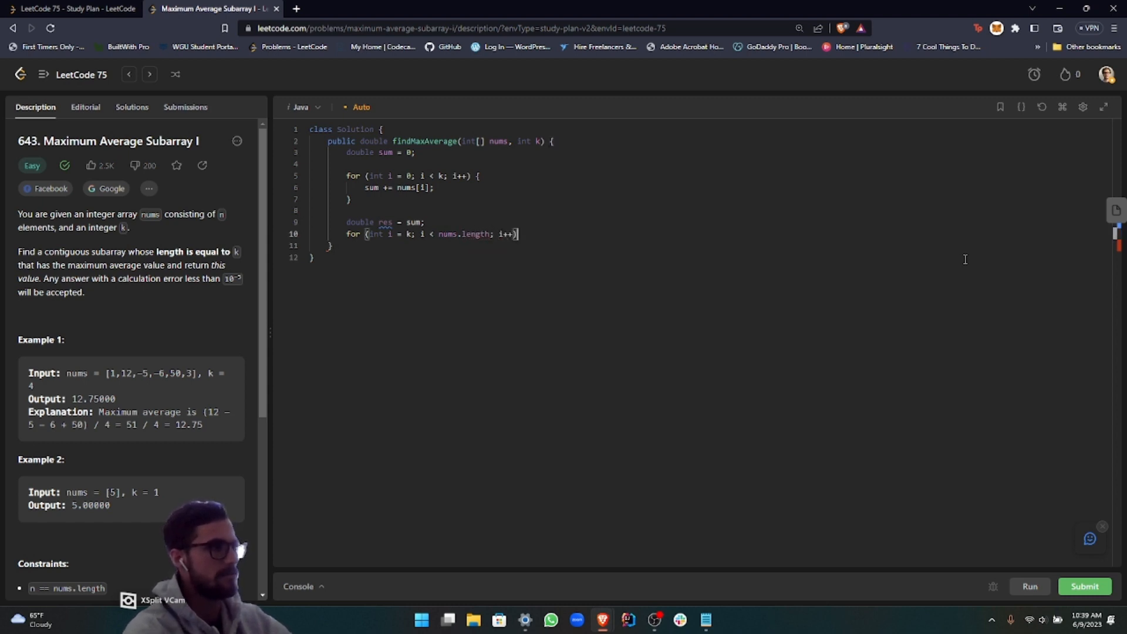
In the loop body, add nums[i] and subtract nums[i - k] from sum
type("{")
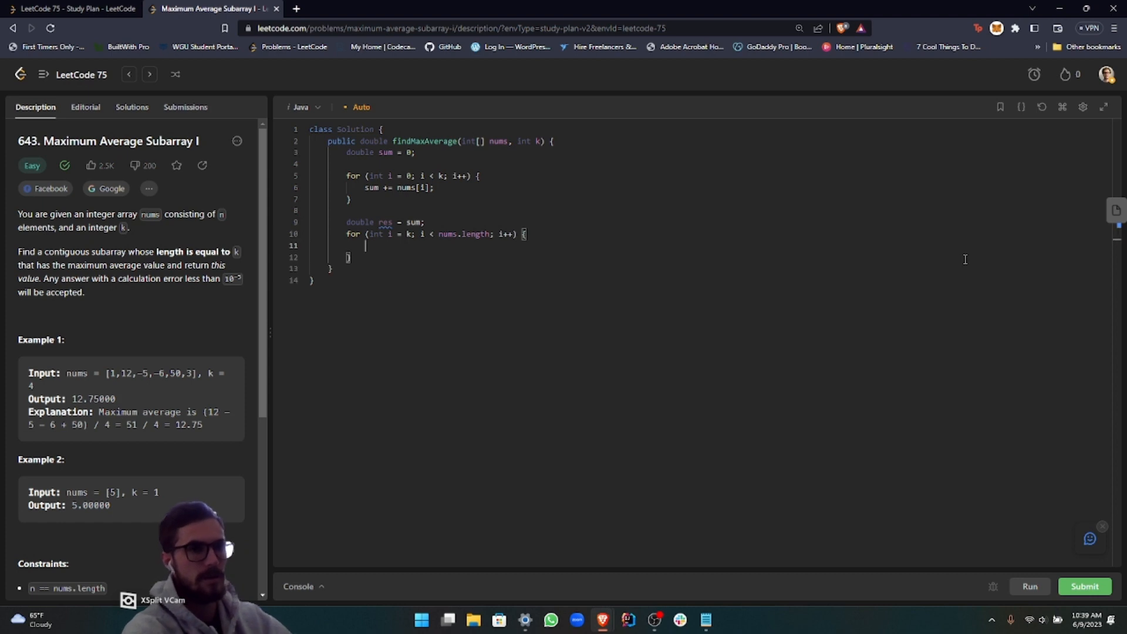
type("sum")
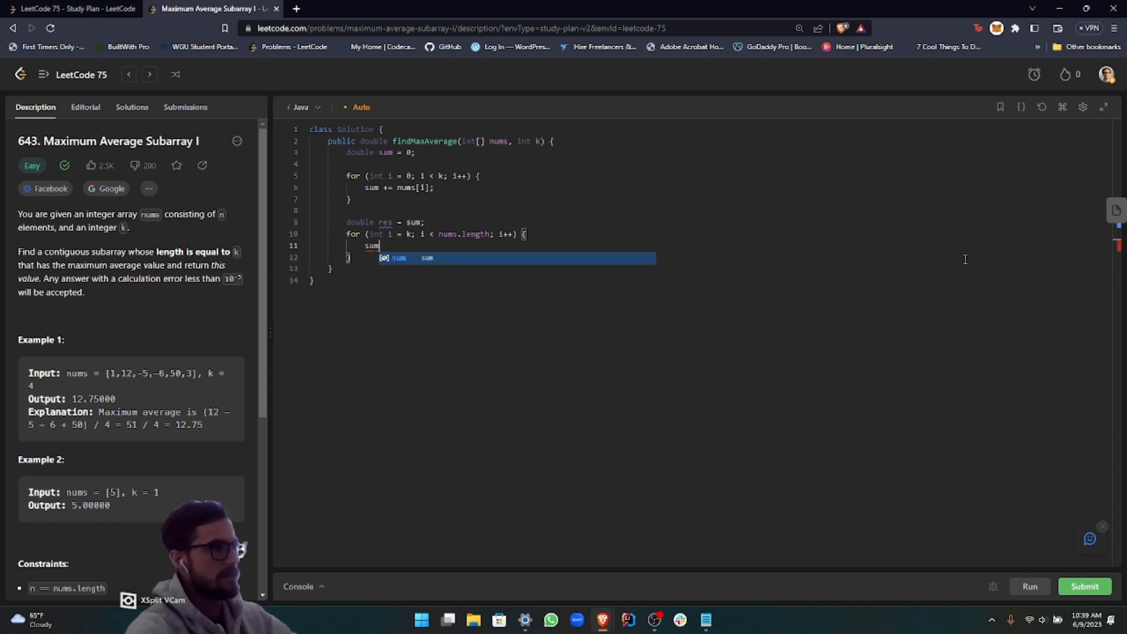
type("+=")
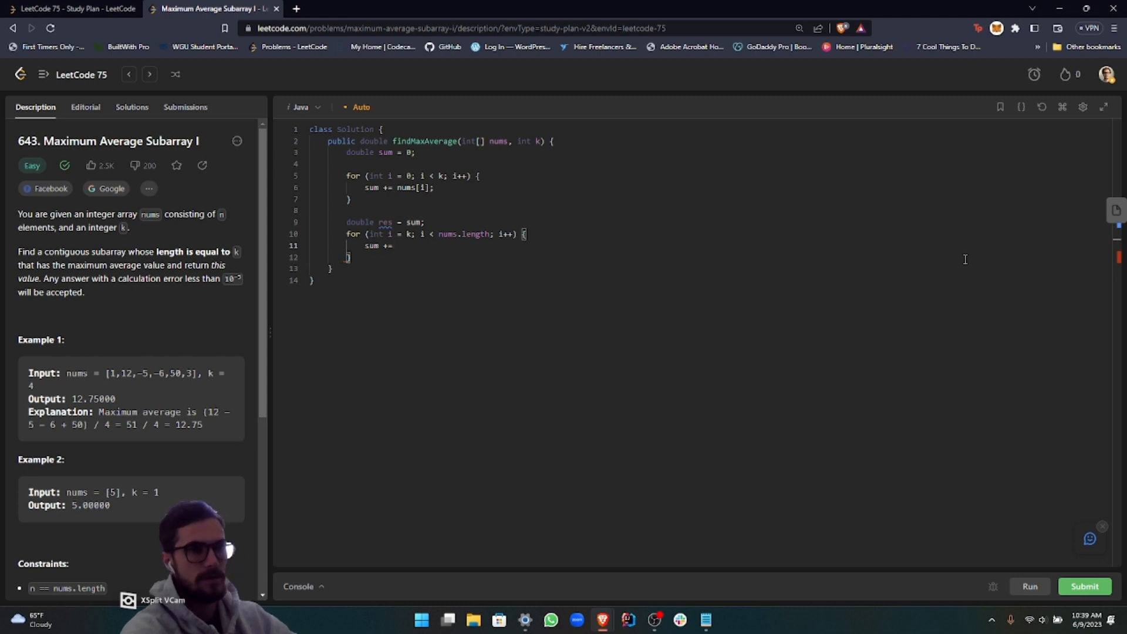
type("nums[i")
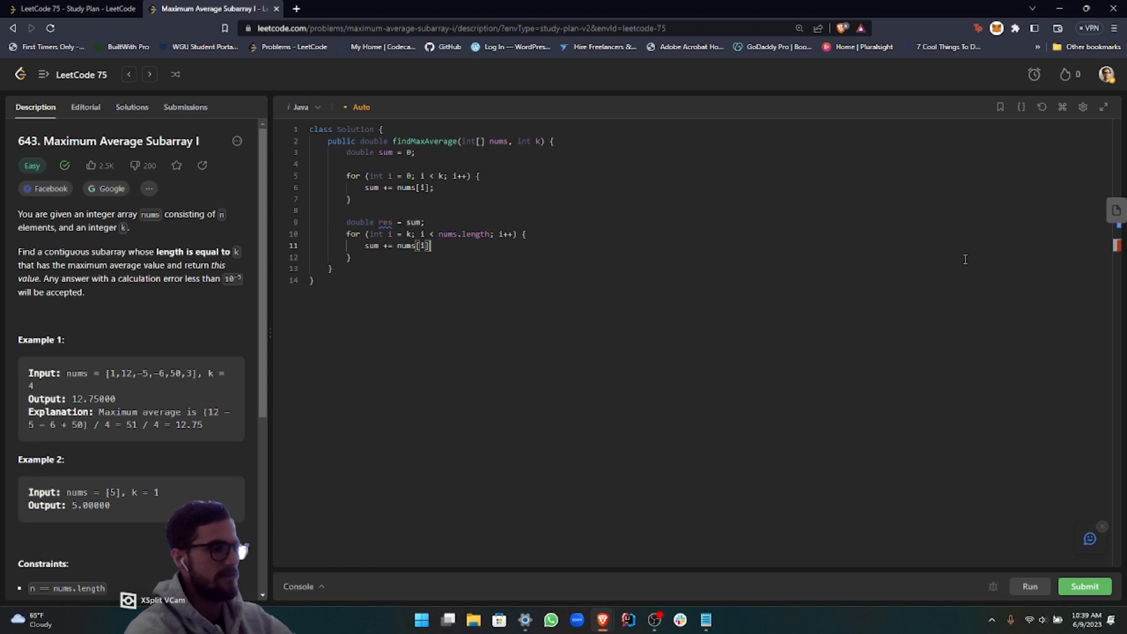
type("-")
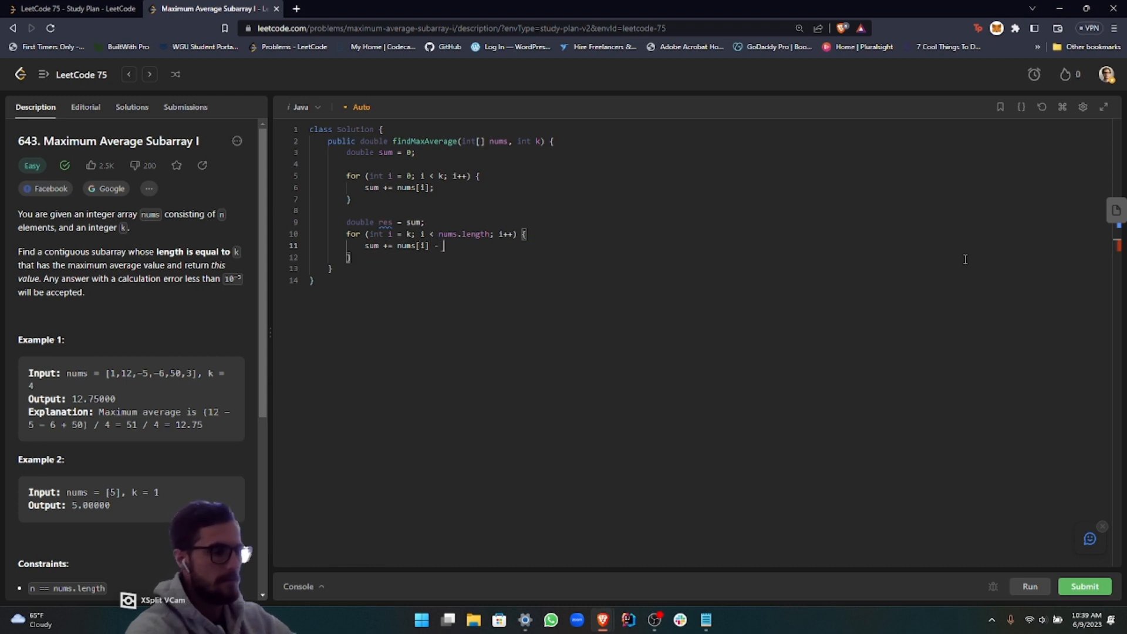
type("nums[i - k];")
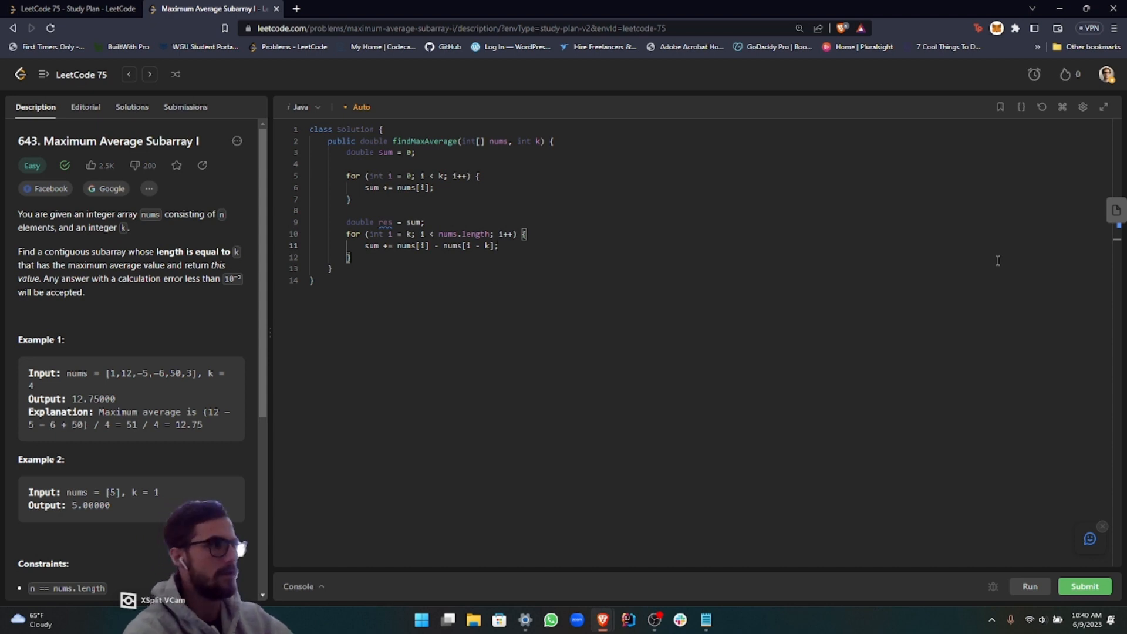
Set res = Math.max(res, sum) inside the loop, then return res / k
key("Enter")
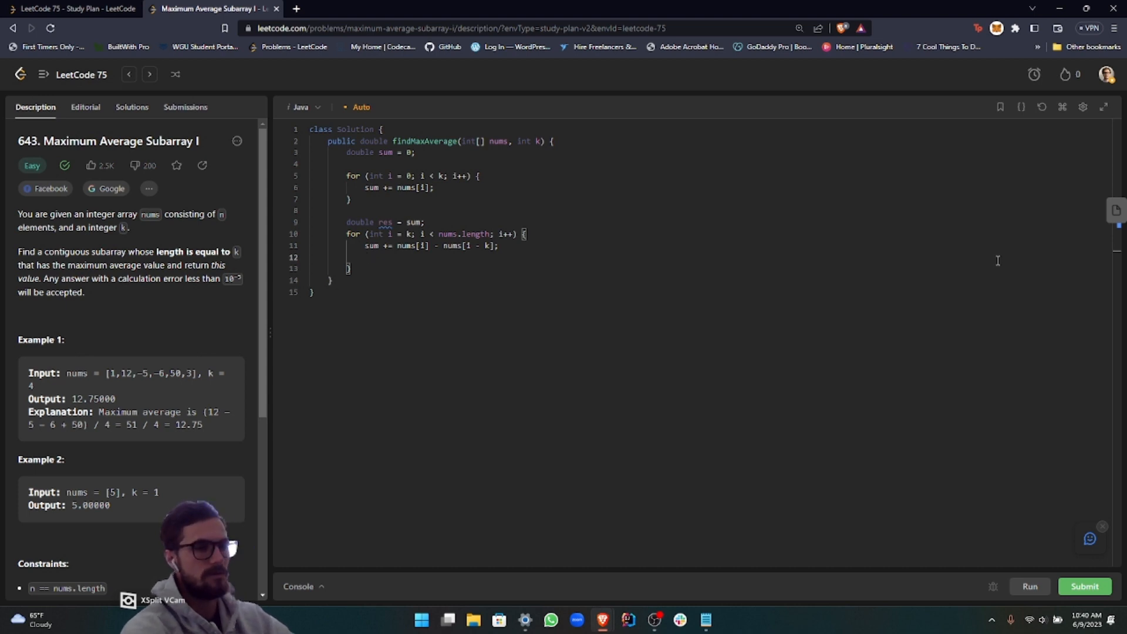
type("res = Math")
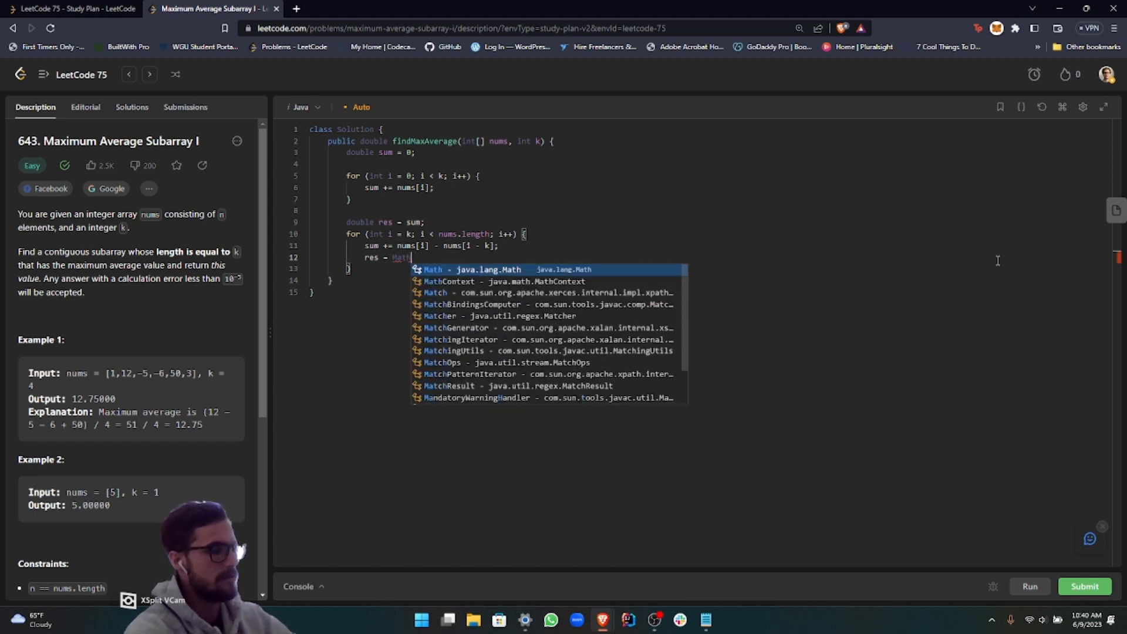
type(".max")
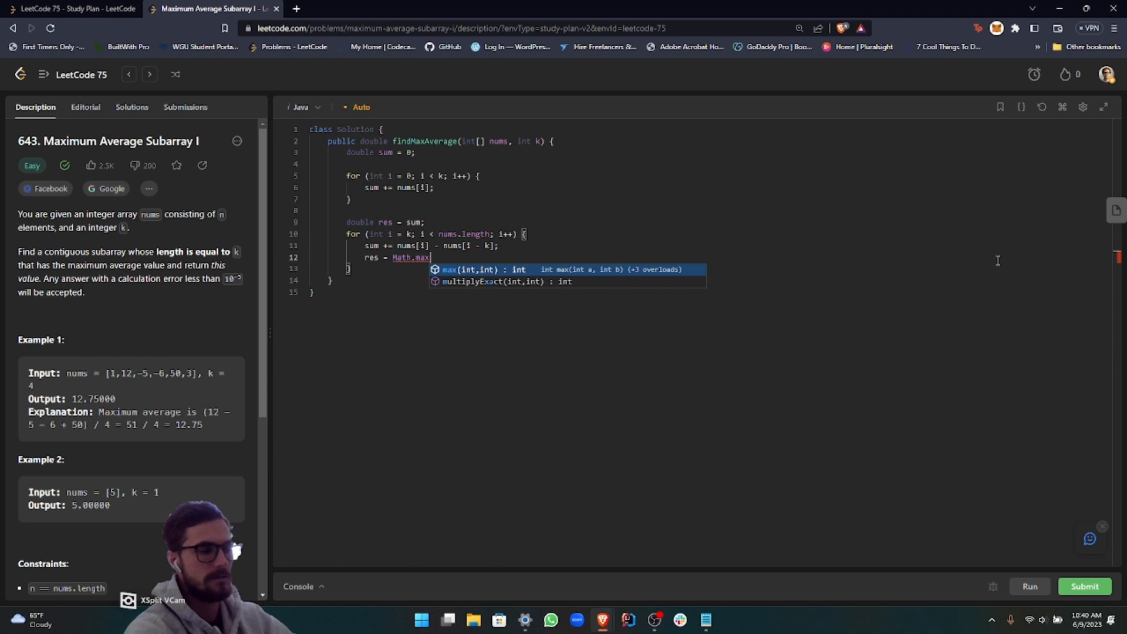
type("(res, sum);")
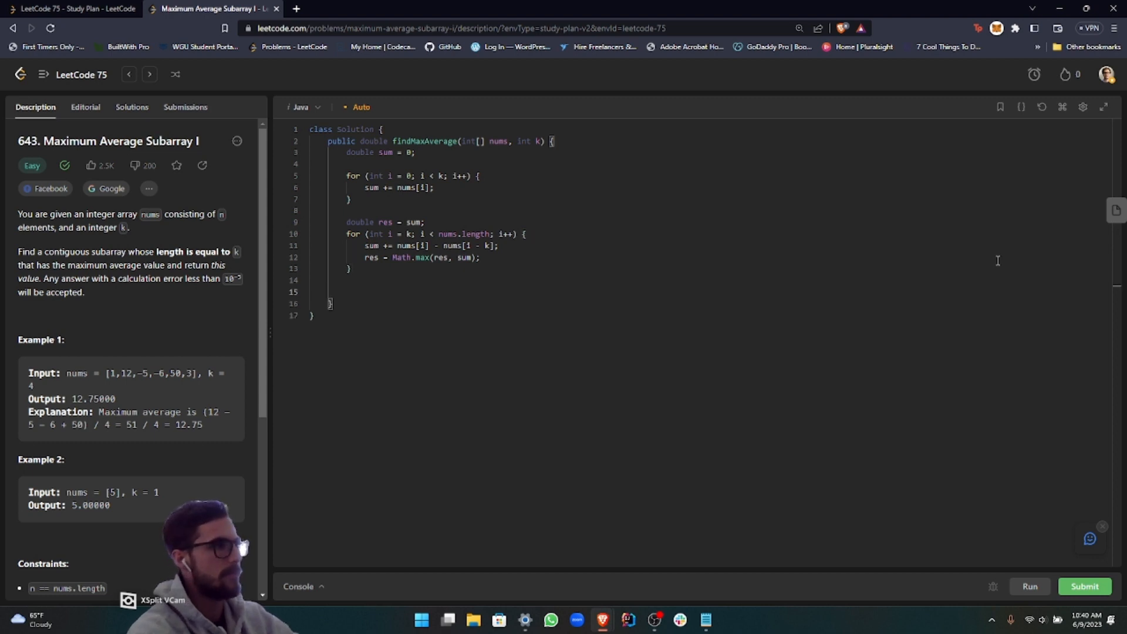
type("return")
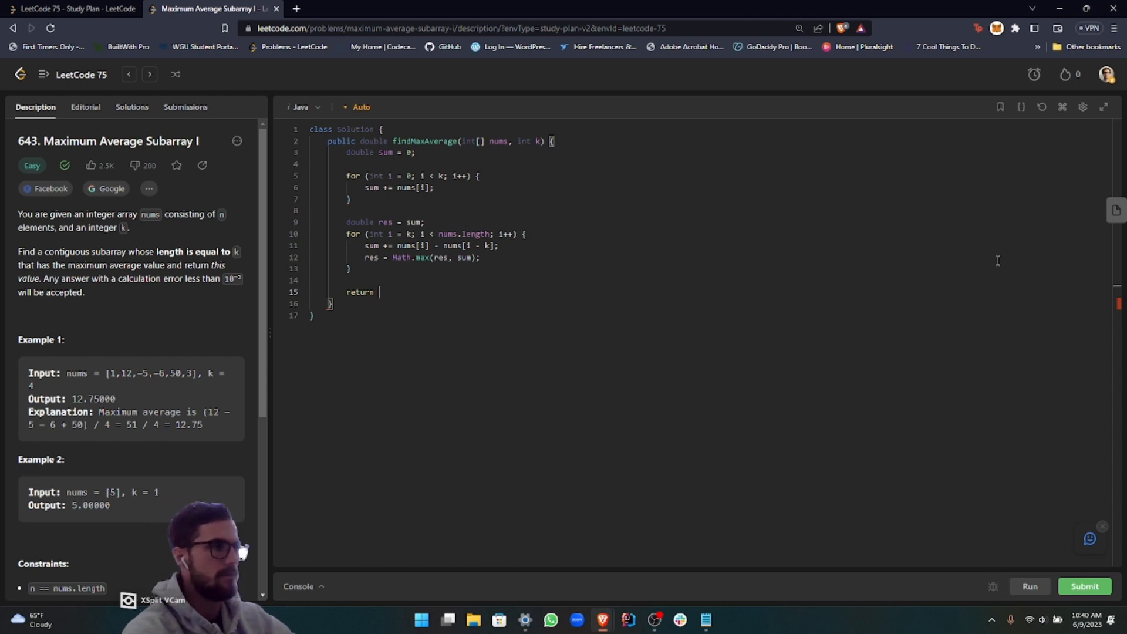
type("r")
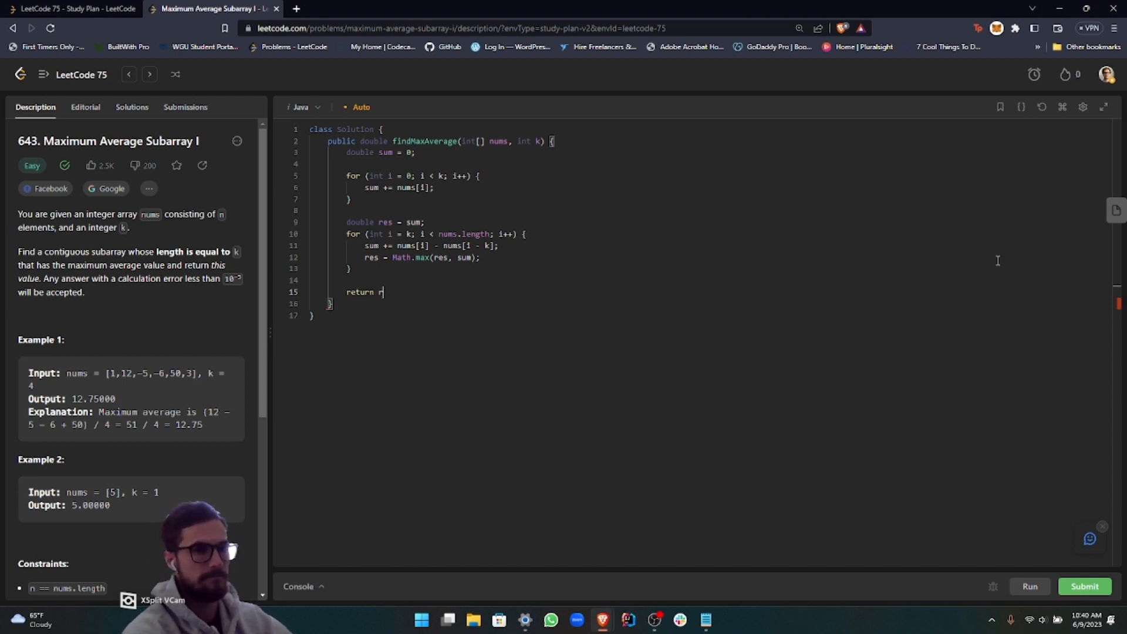
type("es / k;")
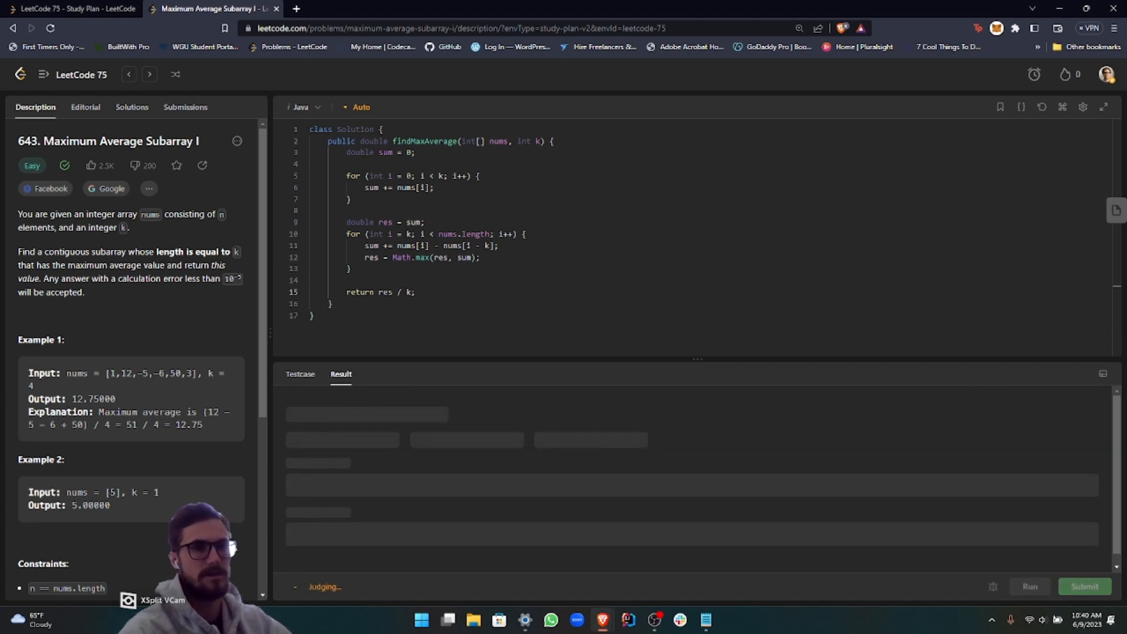
Submit the Java solution, which is Accepted at 5 ms and 54.8 MB
left_click(1083, 586)
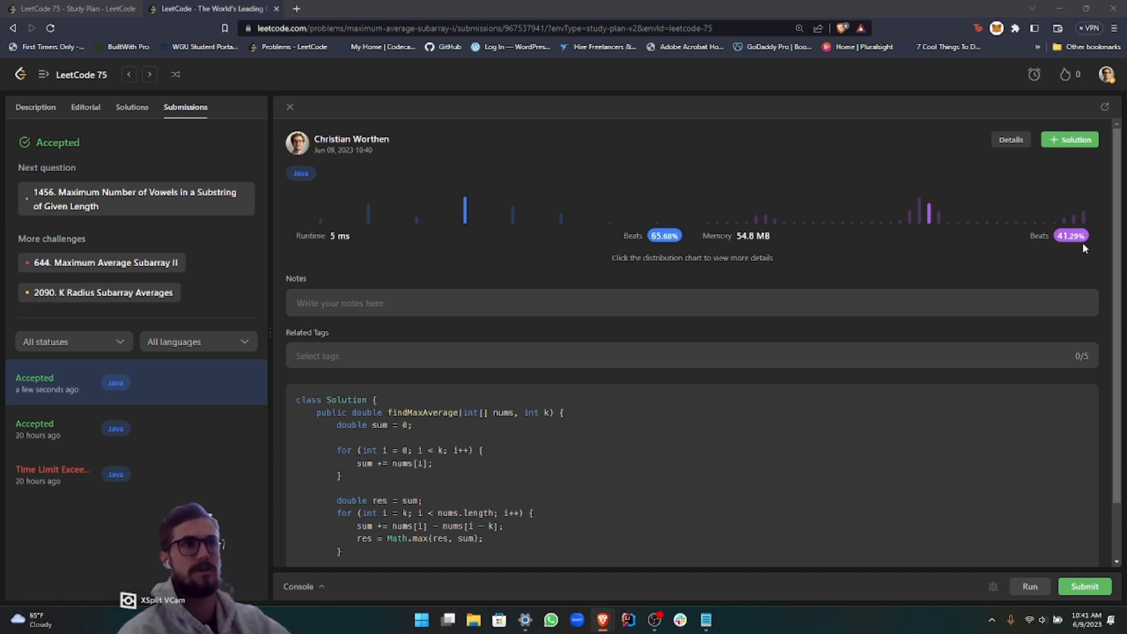
mouse_move(794, 507)
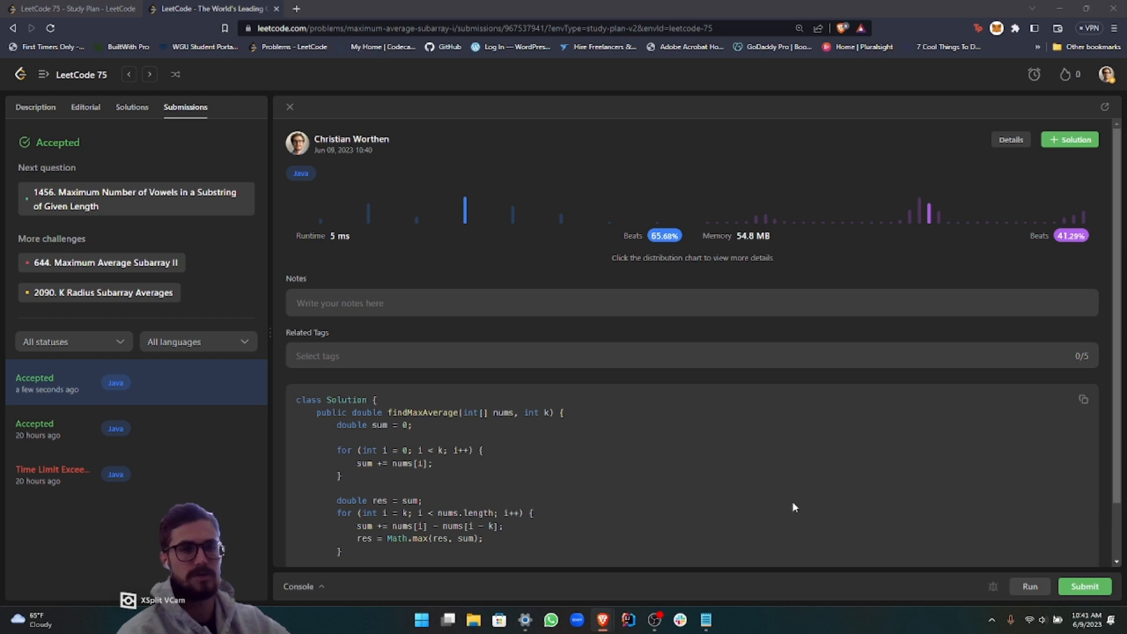